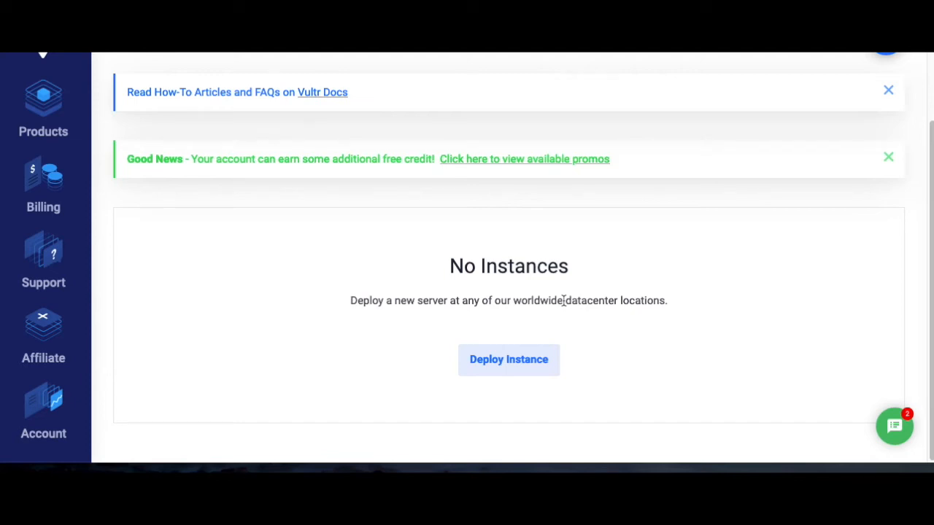
pyautogui.moveTo(761, 260)
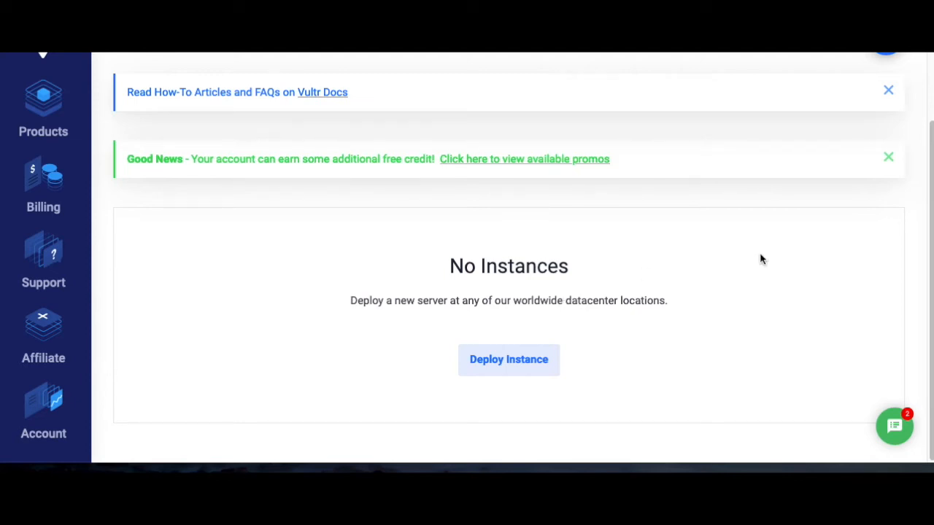
# Deploy a Vultr Ubuntu 20.04 with Docker server (ubuntu_docker) in Dallas and view its overview.
pyautogui.click(509, 360)
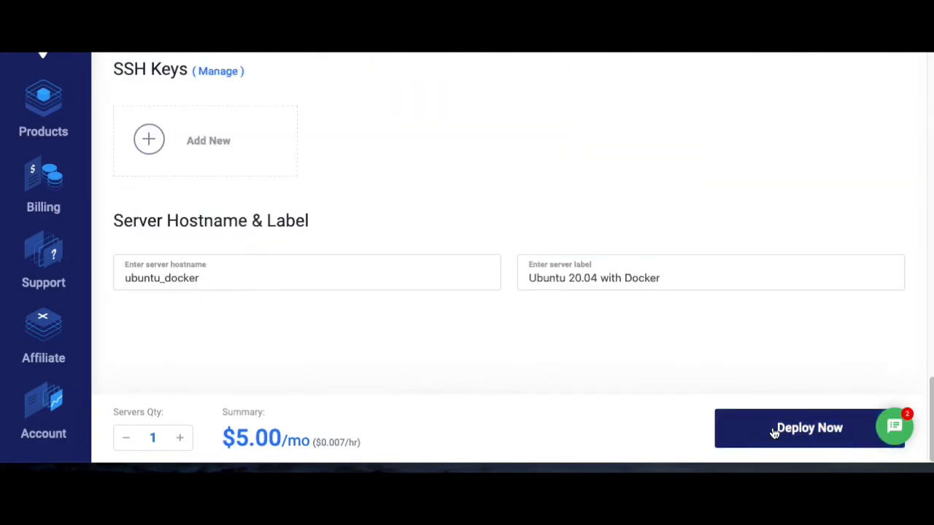
pyautogui.click(809, 428)
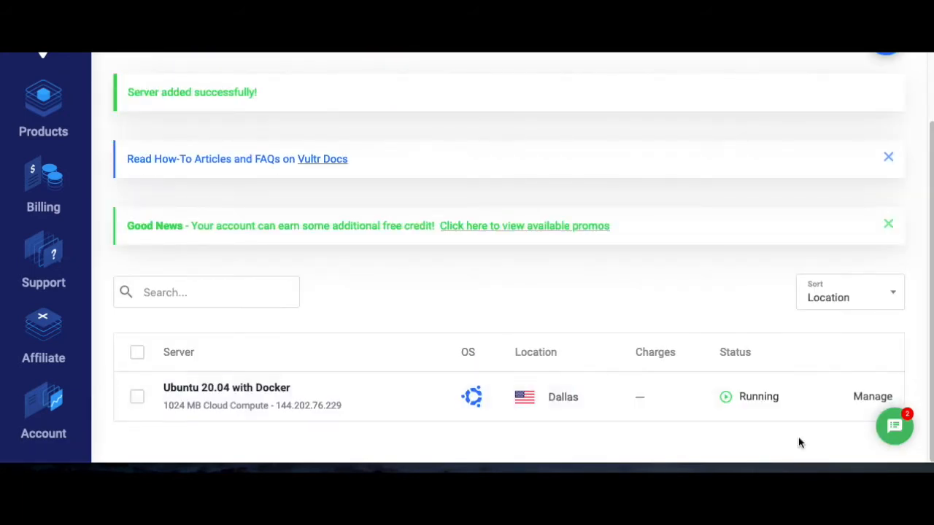
pyautogui.moveTo(283, 392)
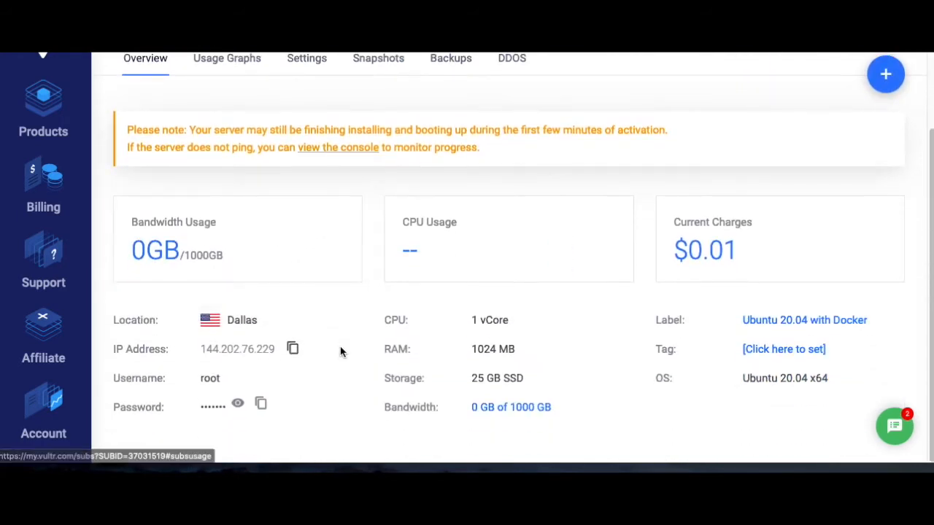
pyautogui.moveTo(348, 350)
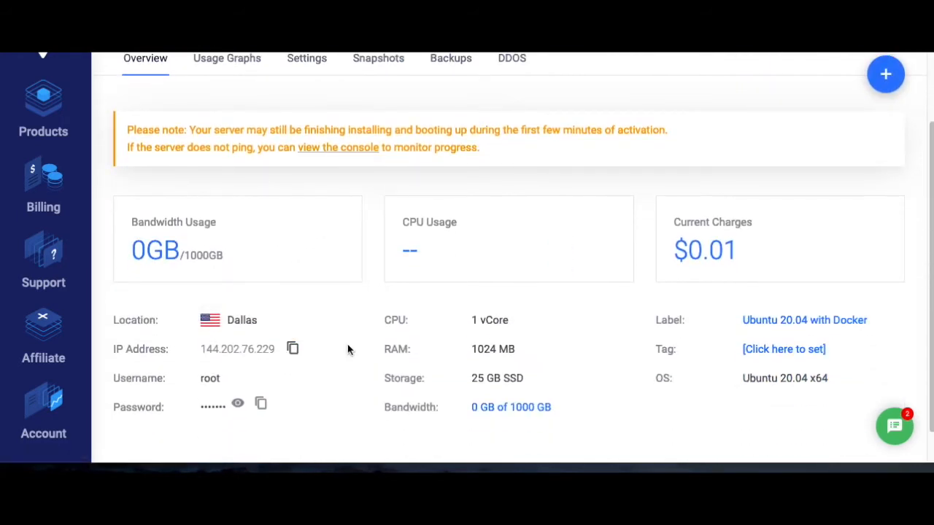
# List upgradable packages, run apt upgrade, and reboot the server.
pyautogui.click(260, 402)
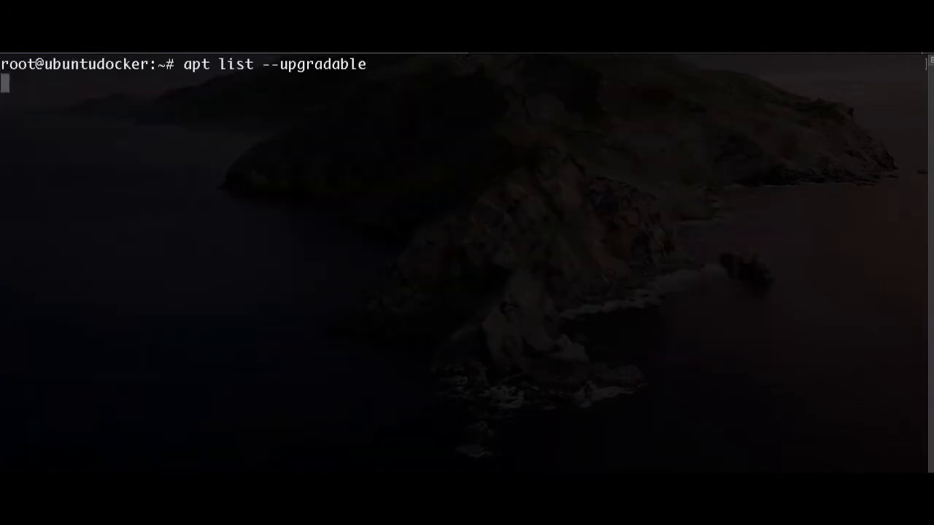
pyautogui.press('Return')
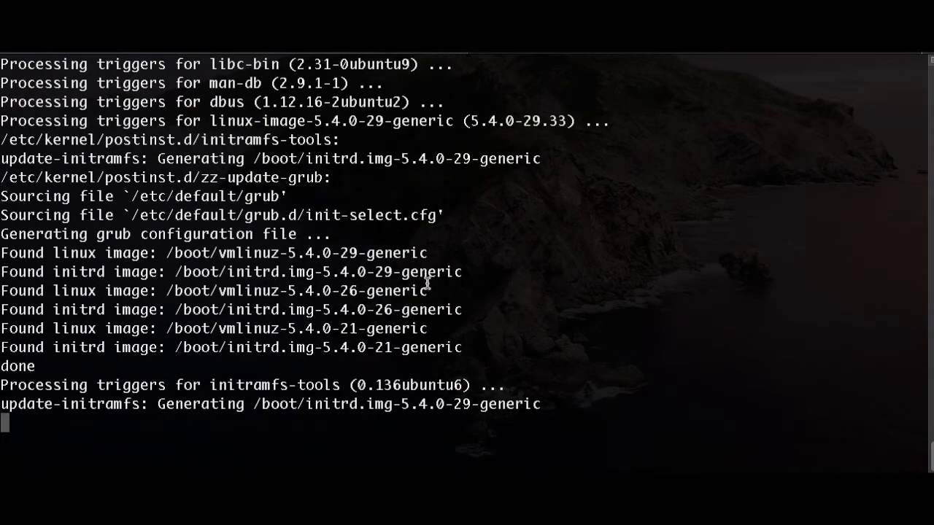
pyautogui.write('re')
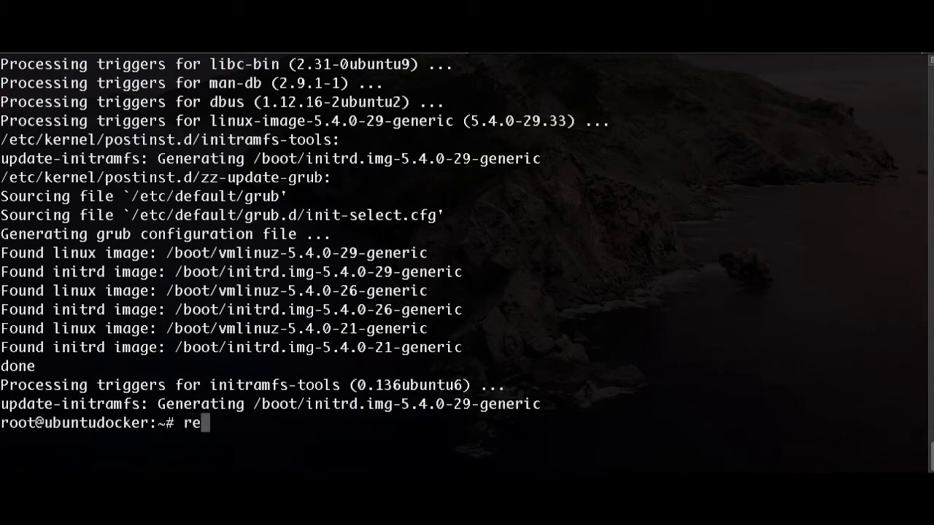
pyautogui.press('Return')
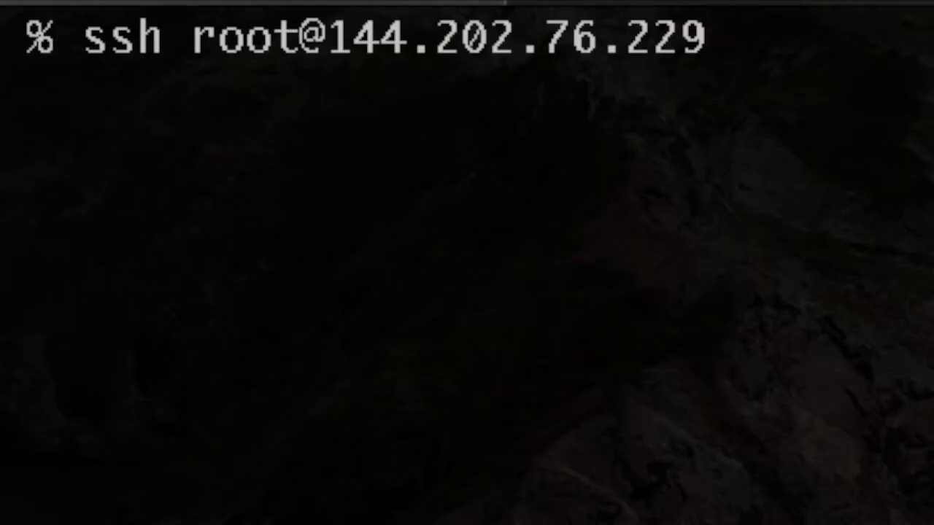
# Reconnect over SSH, confirm Ubuntu 20.04 LTS, and back up /etc/fstab as fstab.bak.
pyautogui.press('Return')
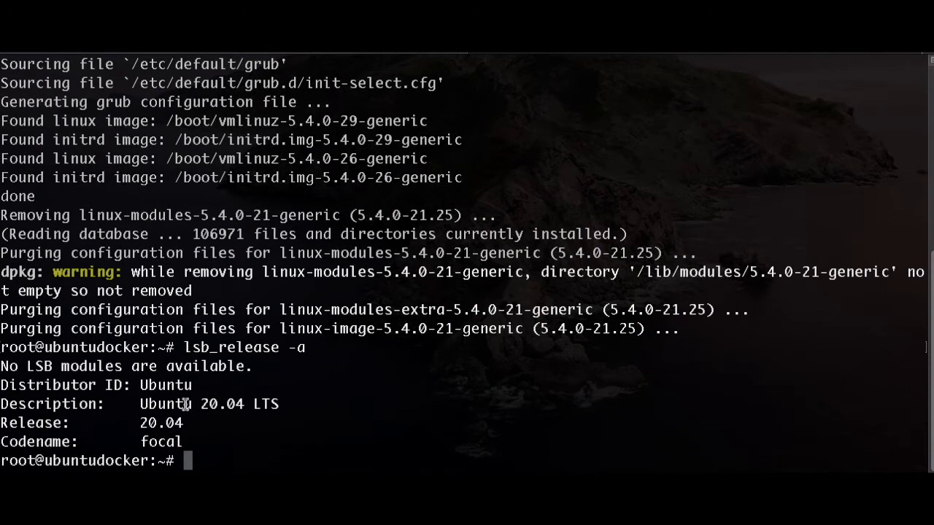
pyautogui.write('cle')
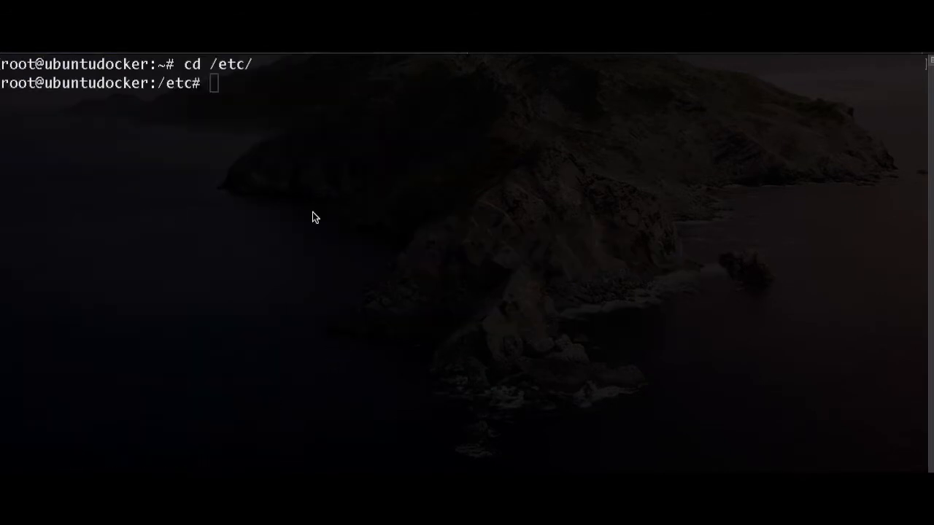
pyautogui.write('ls')
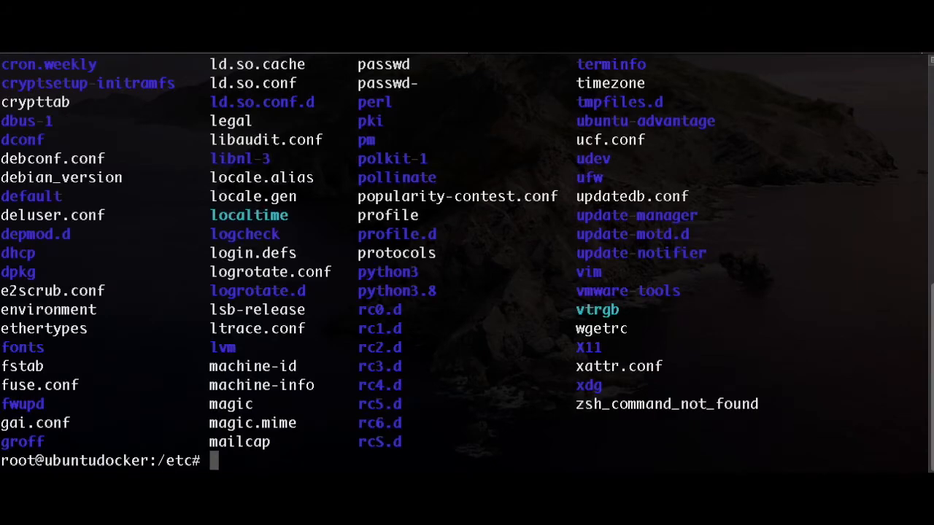
pyautogui.write('cp fstab fstab.bak')
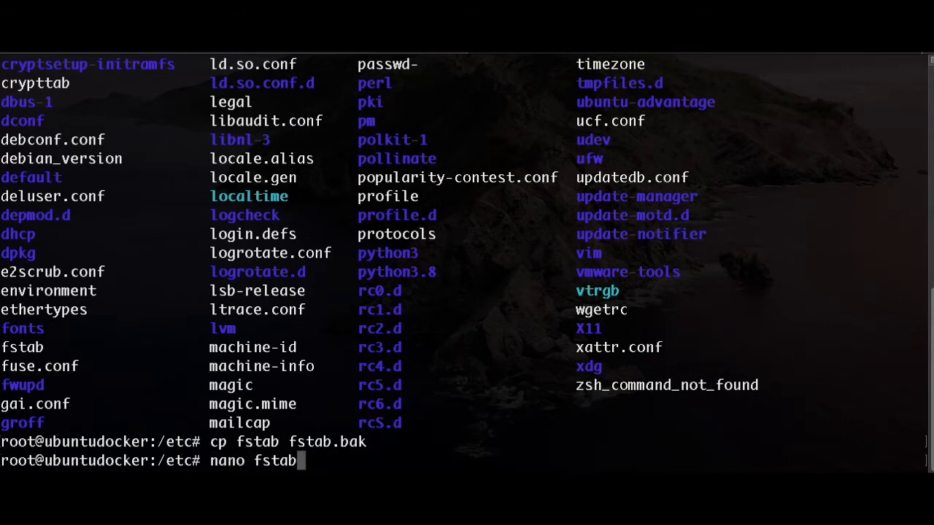
# Mount /tmp, /var/tmp and /dev/shm noexec,nosuid,nodev, verify with mount | egrep, and reboot.
pyautogui.press('Return')
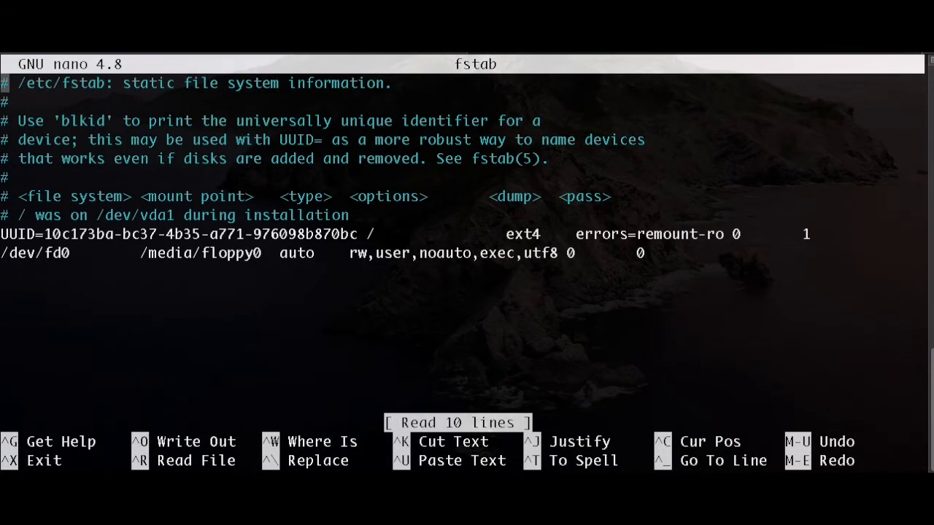
pyautogui.press('Down')
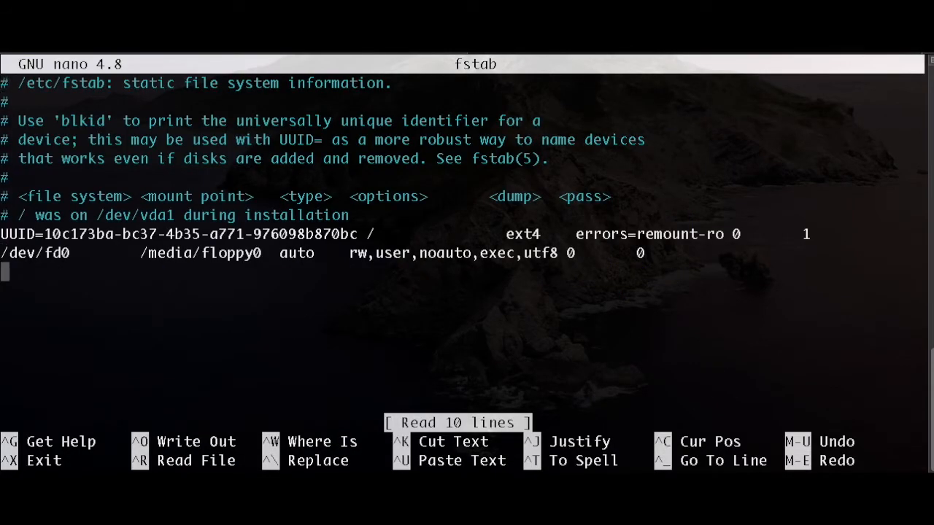
pyautogui.press('ctrl+o')
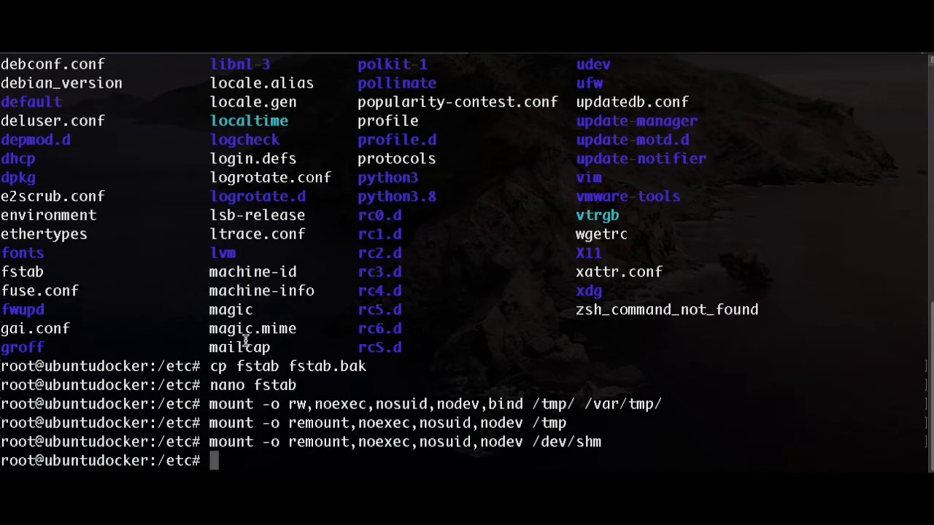
pyautogui.write("mount | egrep --color -w '^(tmpfs|/tmp)|/tmp'")
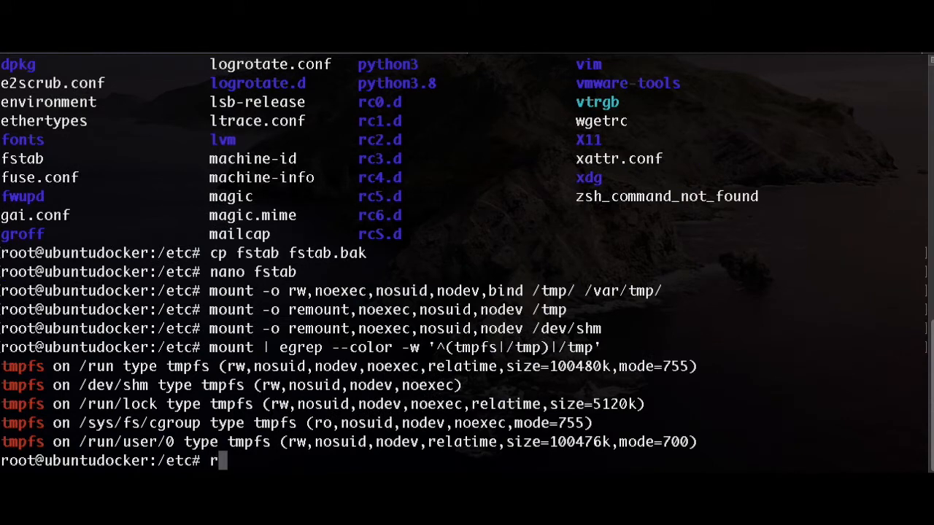
pyautogui.write('eboot')
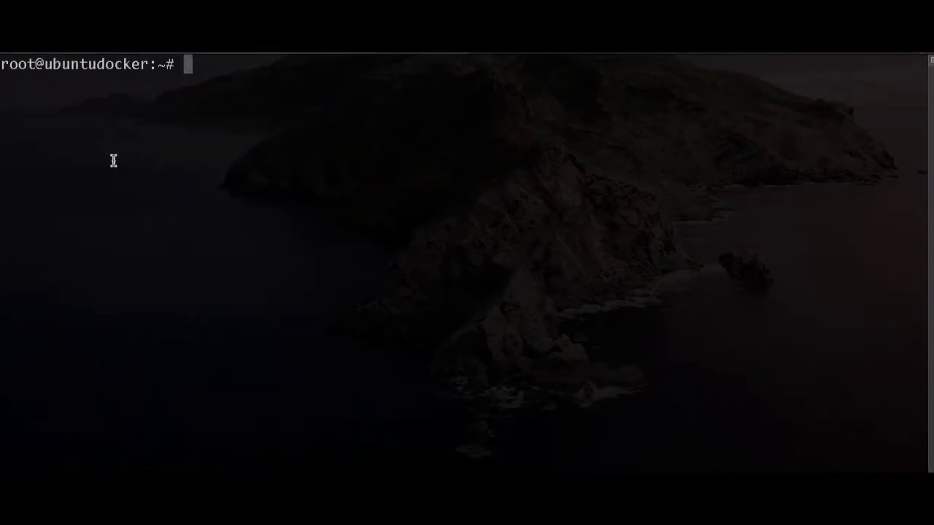
# Install fail2ban and write an sshd jail.local with port 22, maxretry 11, bantime 70.
pyautogui.write('apt install fail2ban')
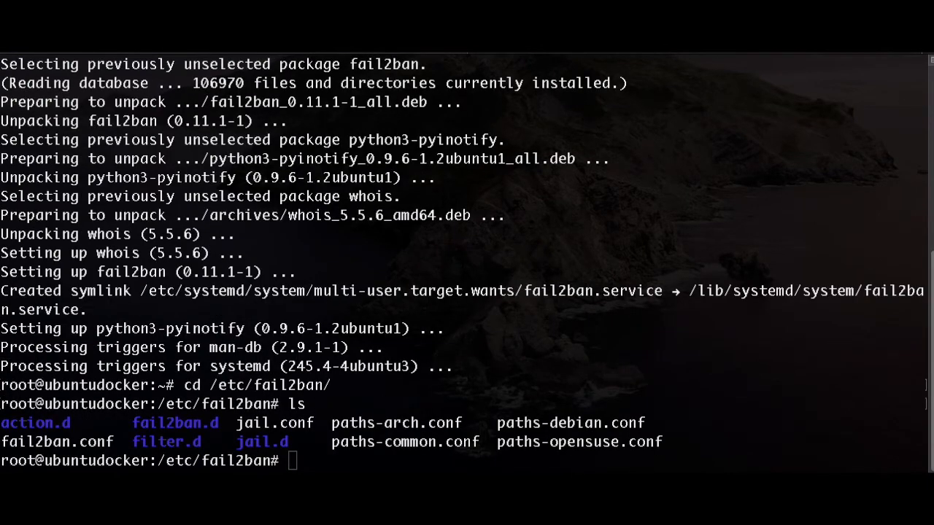
pyautogui.write('nano jail.local')
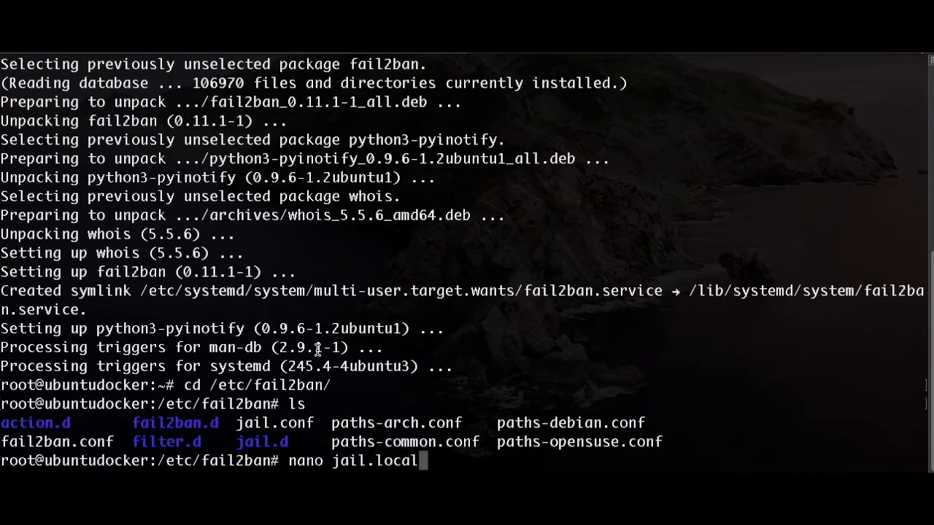
pyautogui.press('Return')
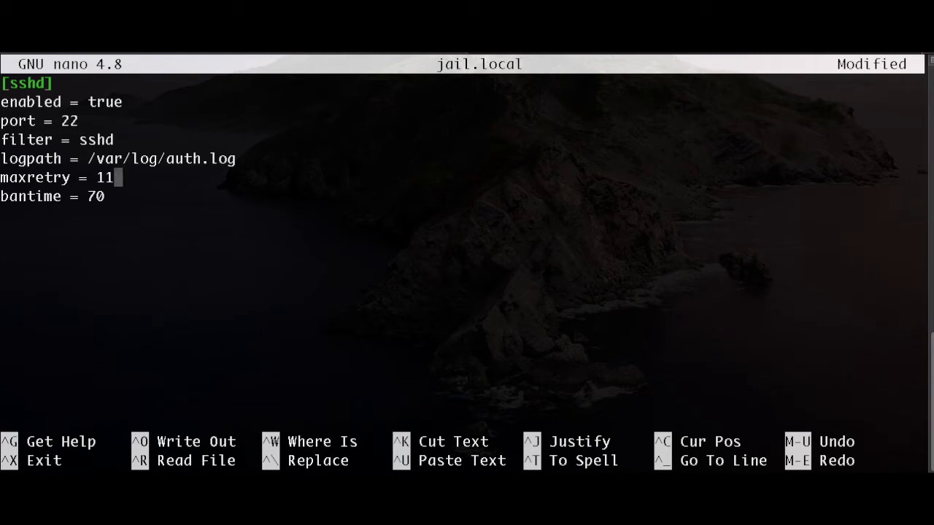
pyautogui.write('2')
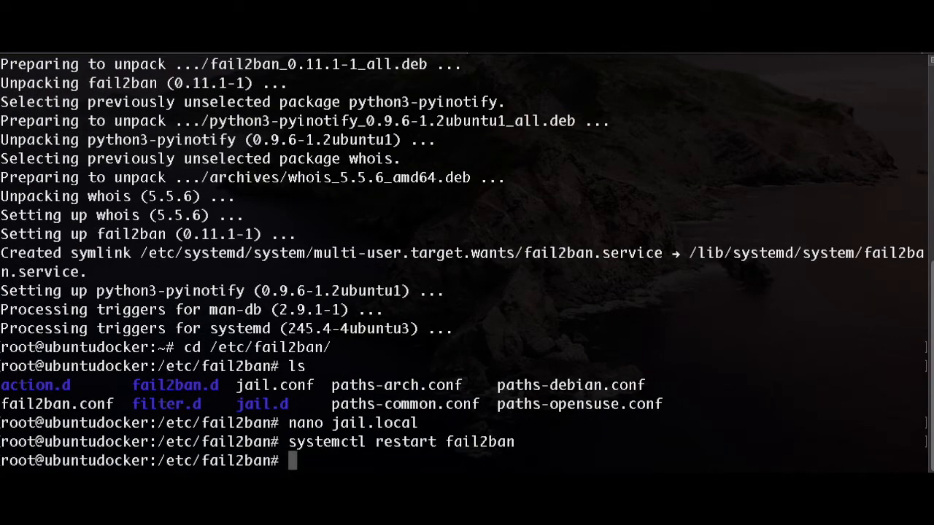
pyautogui.moveTo(383, 374)
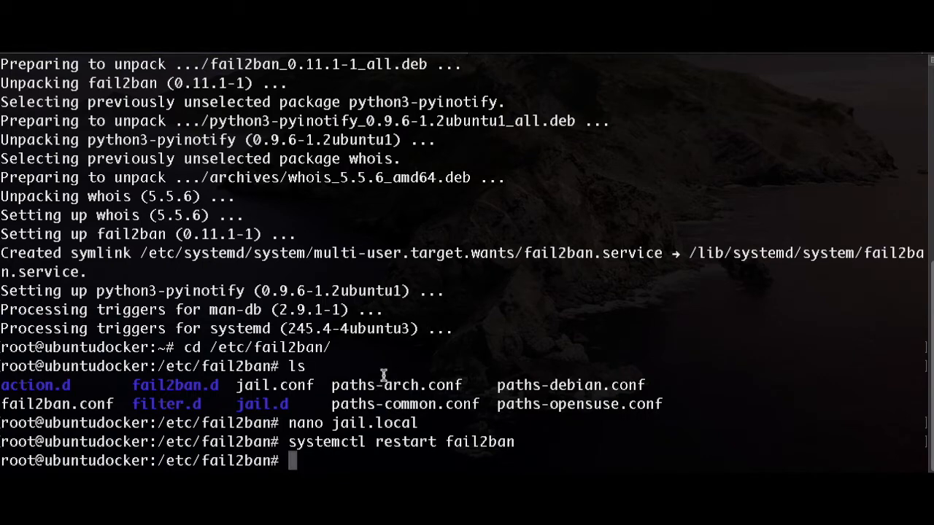
# Enable fail2ban at boot and create the sudo user elcovi with a bash shell.
pyautogui.write('systemctl enable fail2ban')
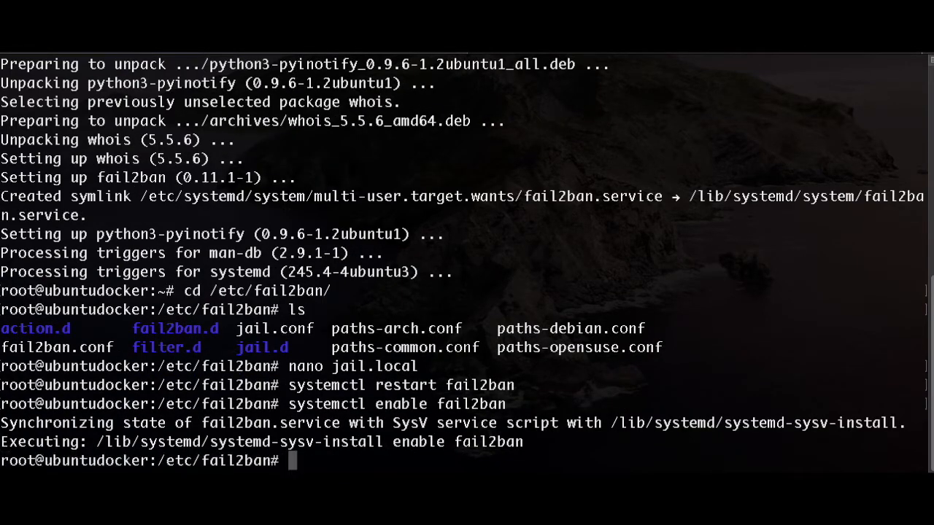
pyautogui.write('useradd -s /bin/bash -d /home/ -m -G sudo elcovi')
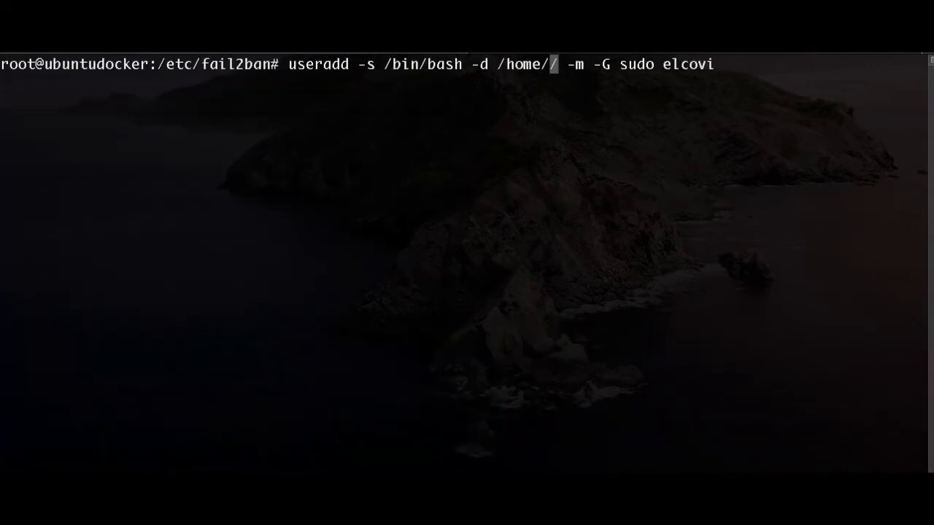
pyautogui.write('elcovi')
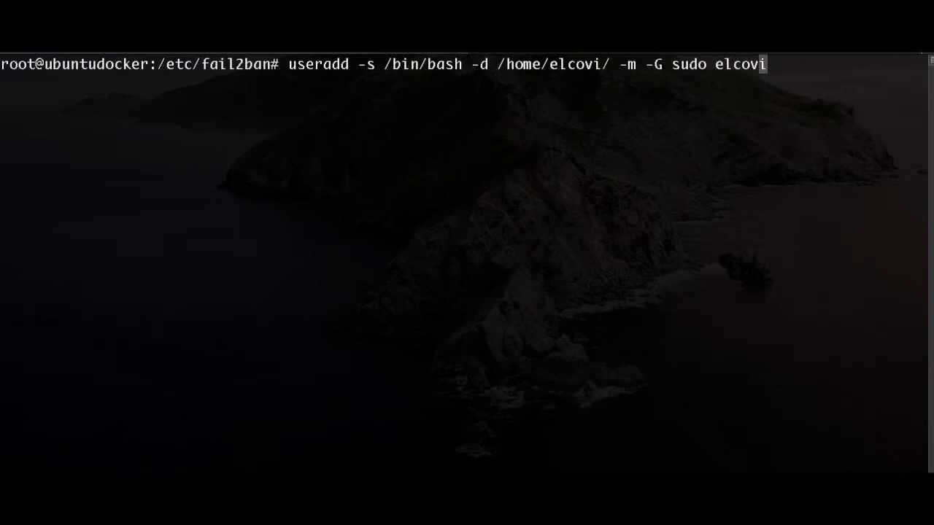
# Set elcovi's password and back up sshd_config as sshd_config.bak.
pyautogui.write('passwd elcovi')
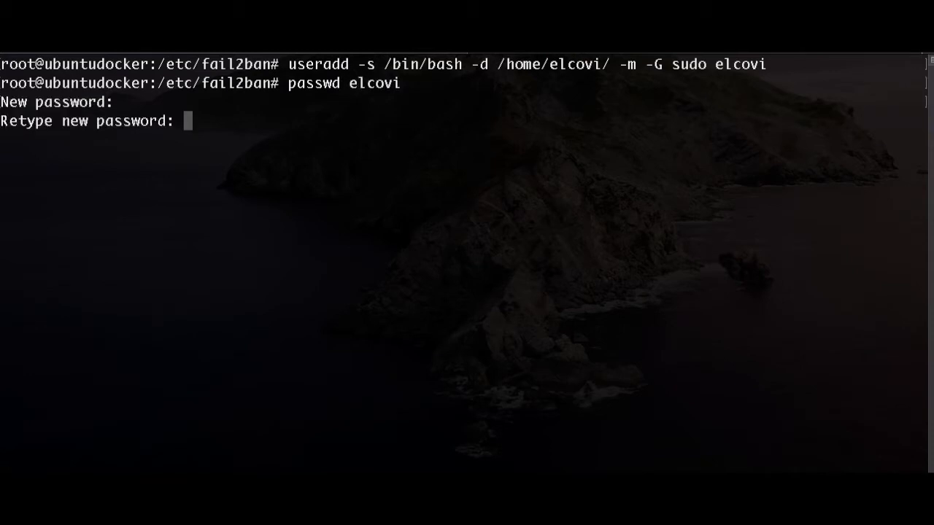
pyautogui.press('Return')
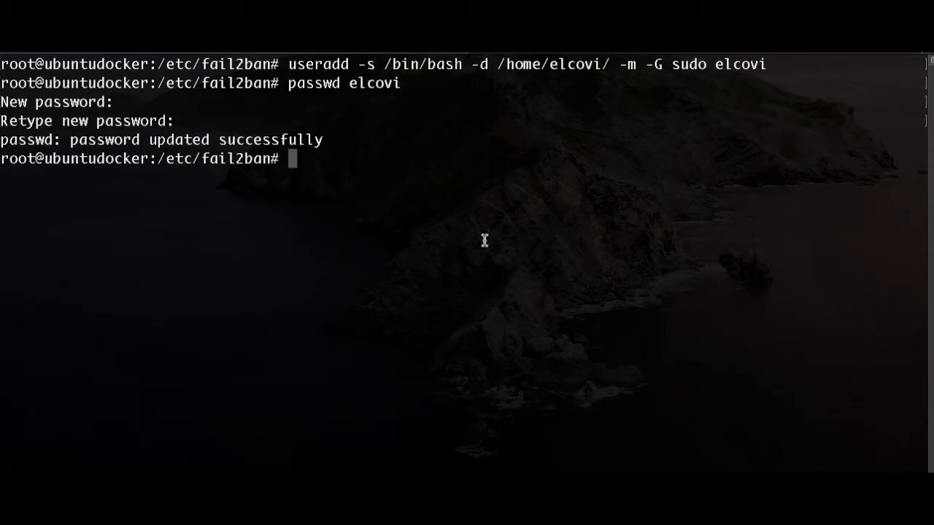
pyautogui.press('Return')
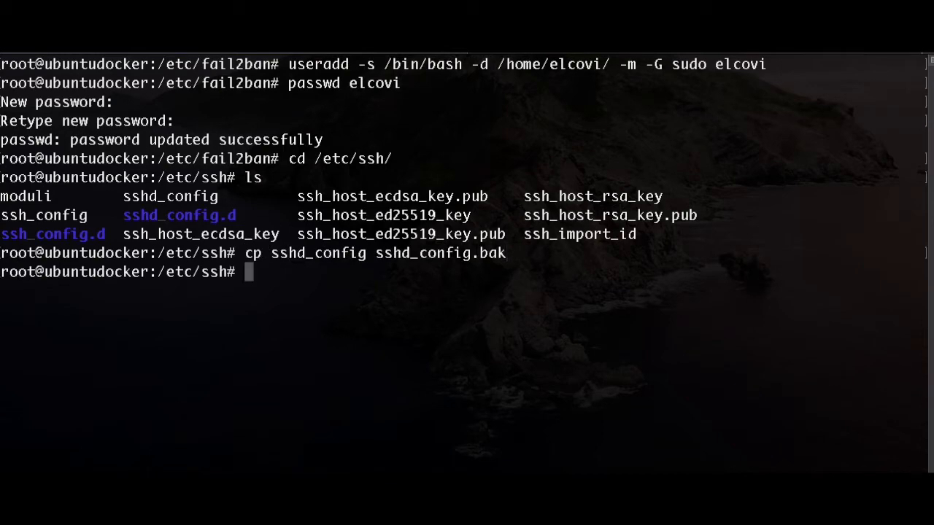
# Append an AllowUsers elcovi line to sshd_config and save it.
pyautogui.write('nano')
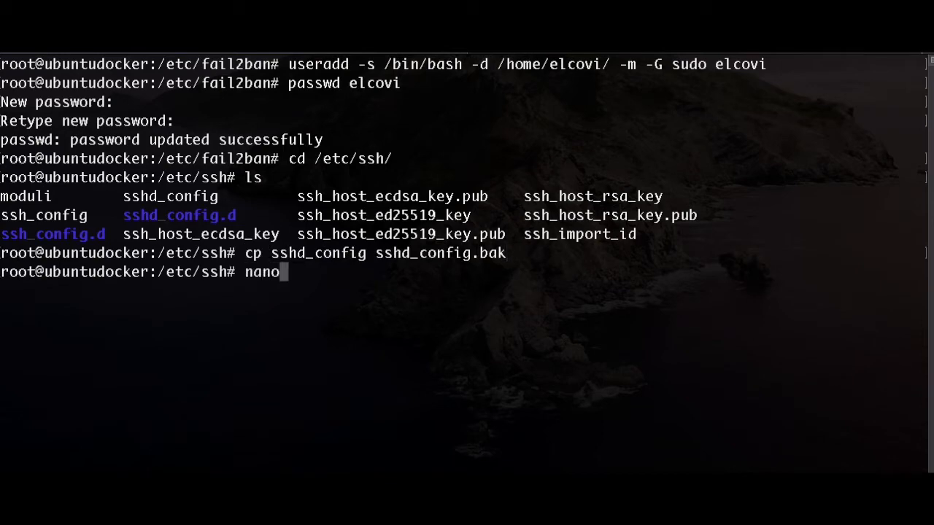
pyautogui.press('Return')
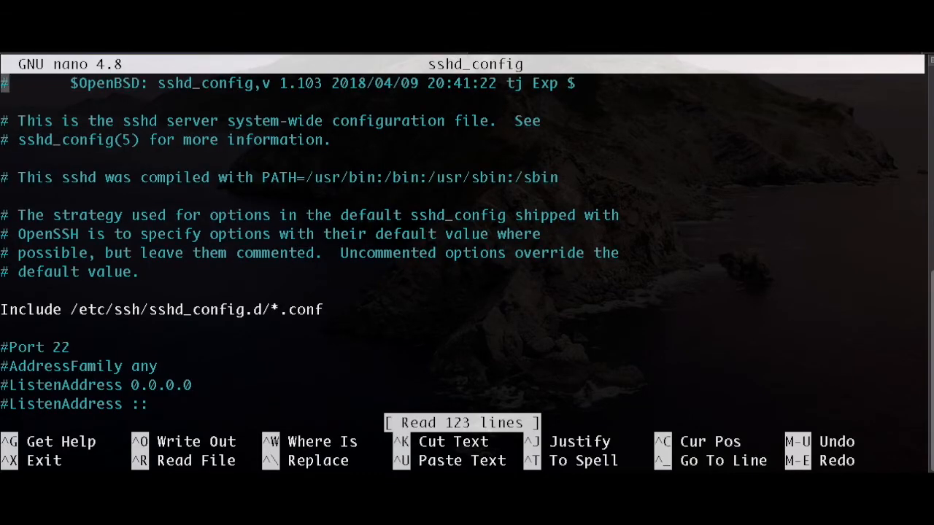
pyautogui.scroll(-3)
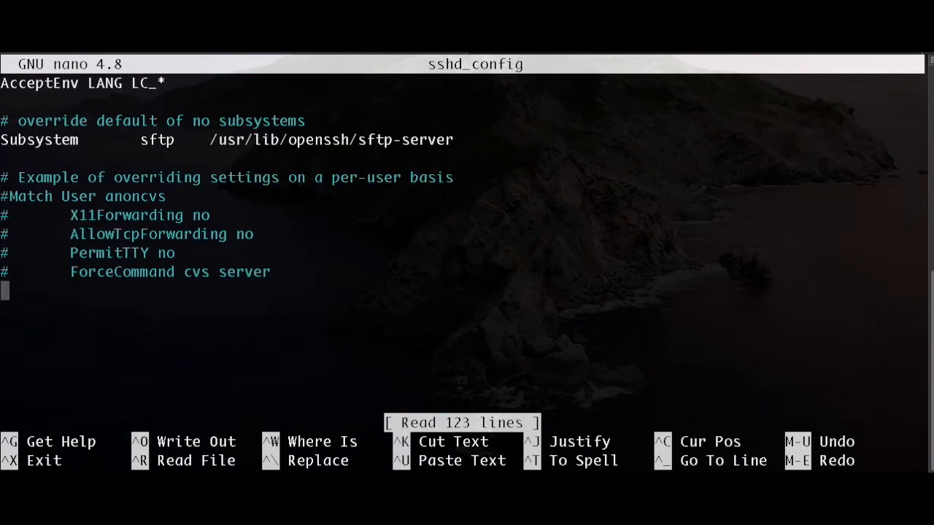
pyautogui.write('AllowUsers el')
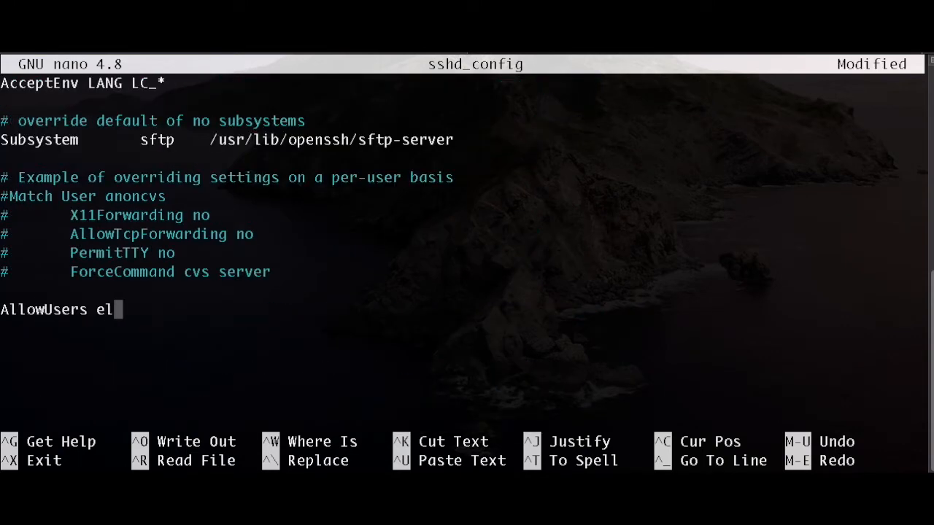
pyautogui.write('covi')
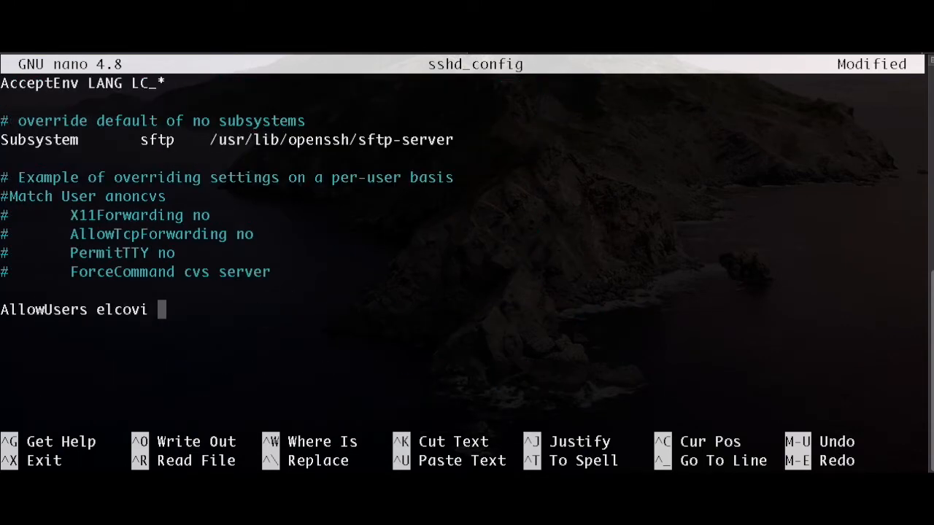
pyautogui.write('user2 use')
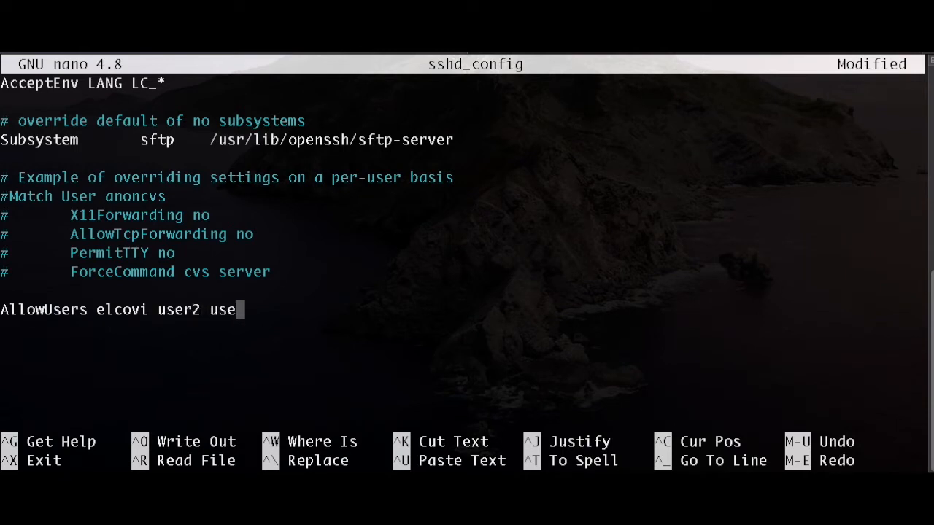
pyautogui.write('r3')
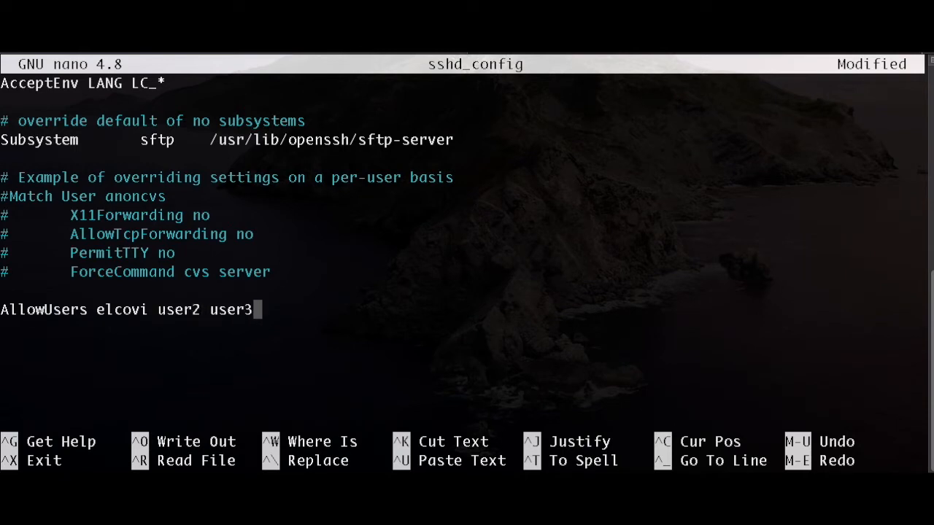
pyautogui.write('@748.32.')
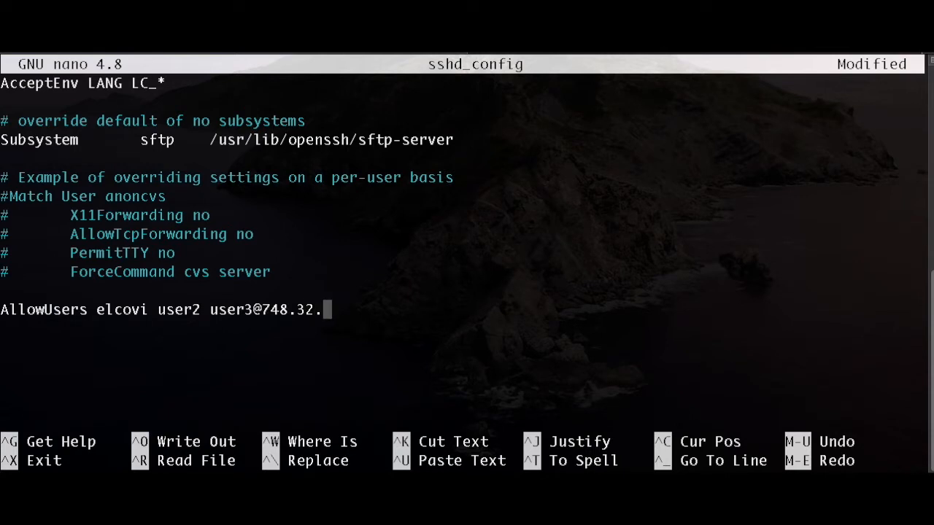
pyautogui.write('4x')
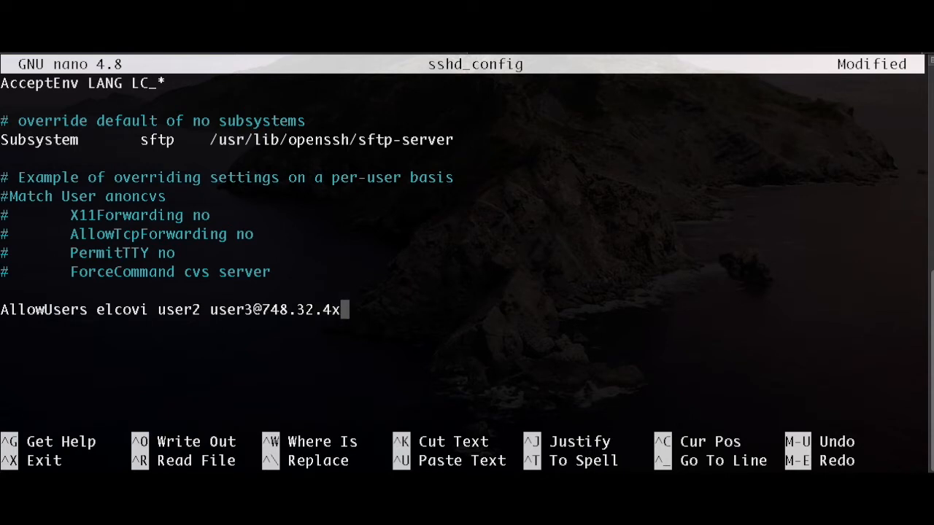
pyautogui.write('*')
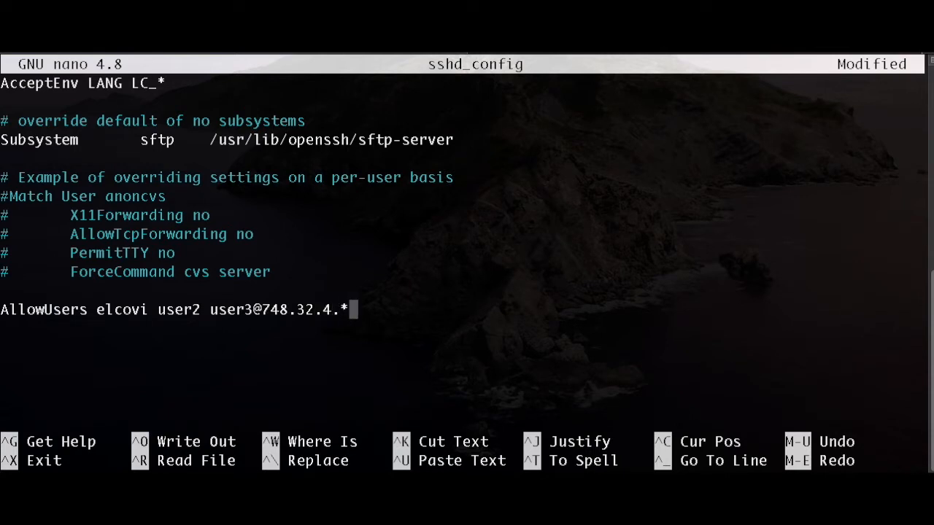
pyautogui.press('ctrl+o')
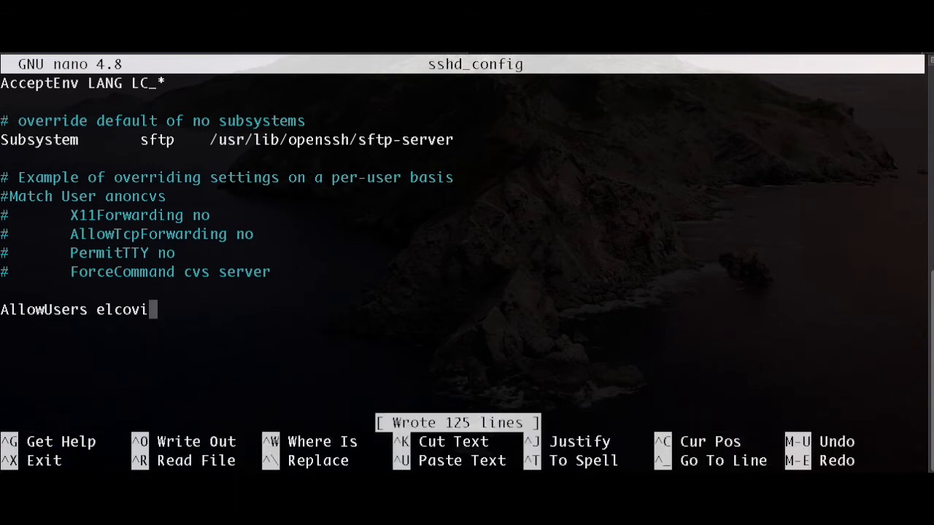
pyautogui.press('ctrl+x')
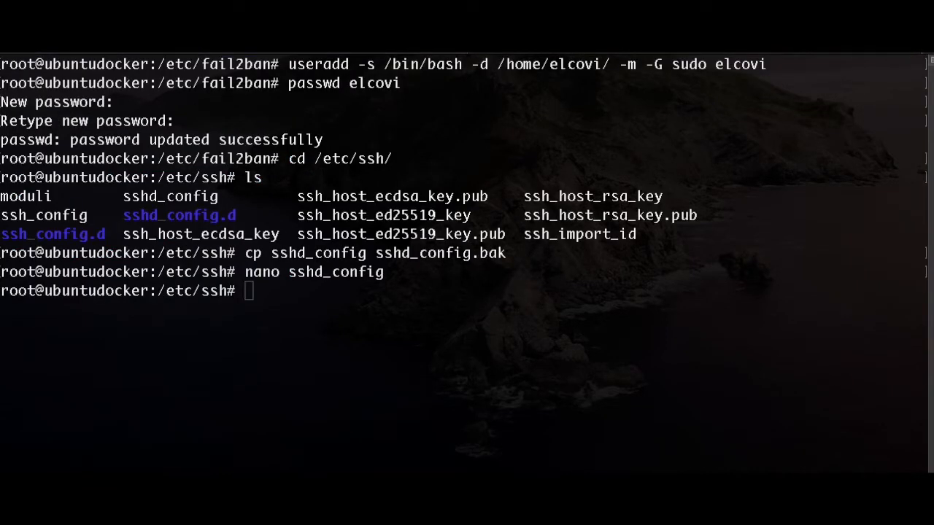
pyautogui.moveTo(221, 216)
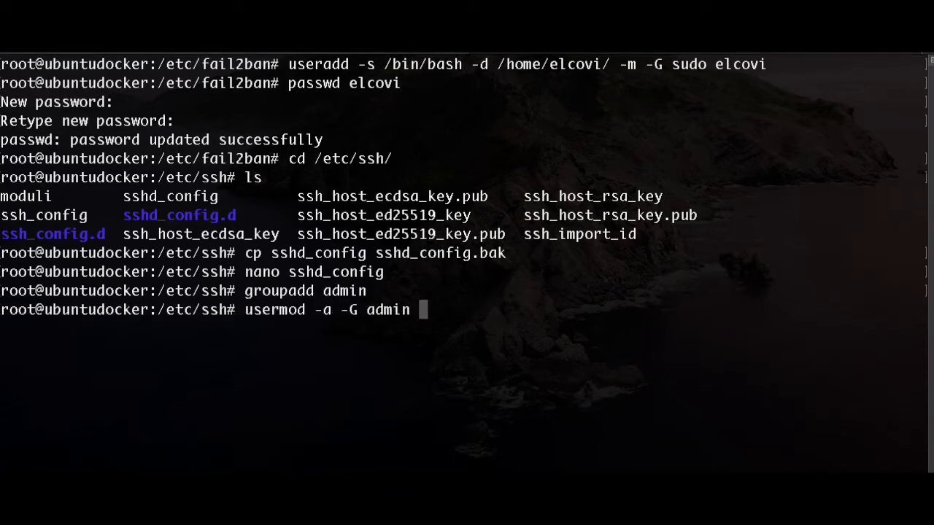
# Add elcovi to the admin group and restart sshd.
pyautogui.write('elcov')
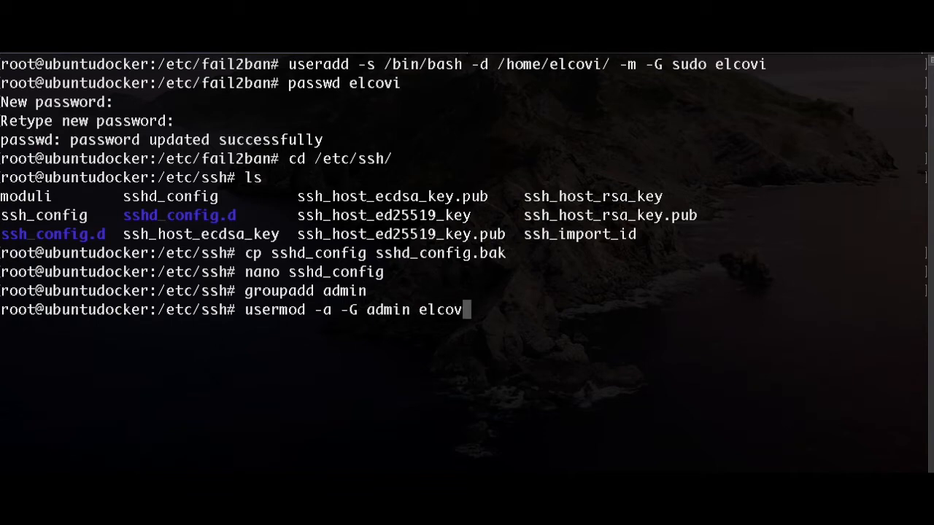
pyautogui.press('Return')
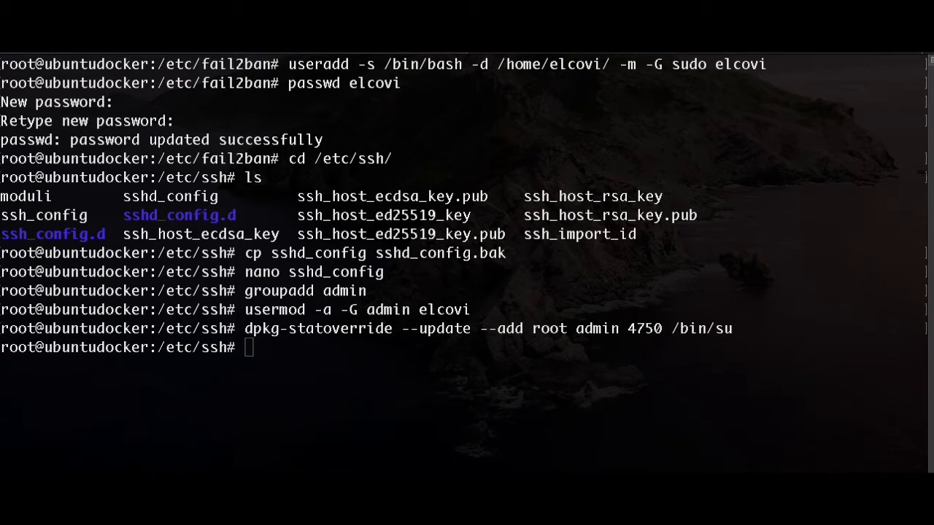
pyautogui.write('systemctl restart sshd')
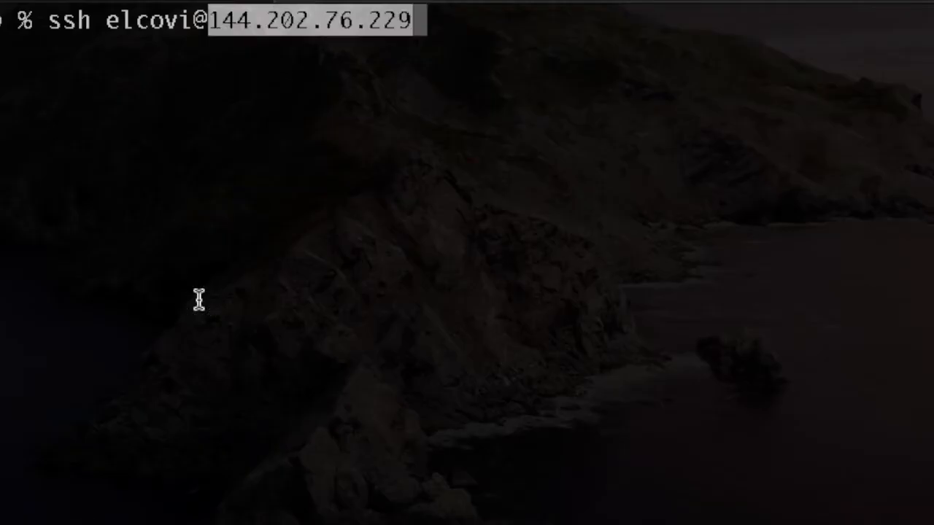
# Log in as elcovi over SSH and run sudo apt update with the user's password.
pyautogui.press('Return')
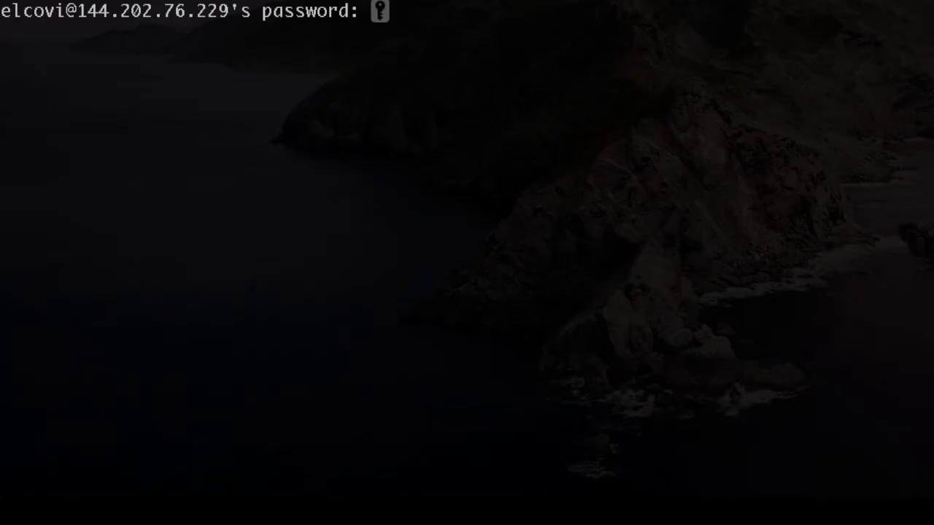
pyautogui.write('sudo apt update')
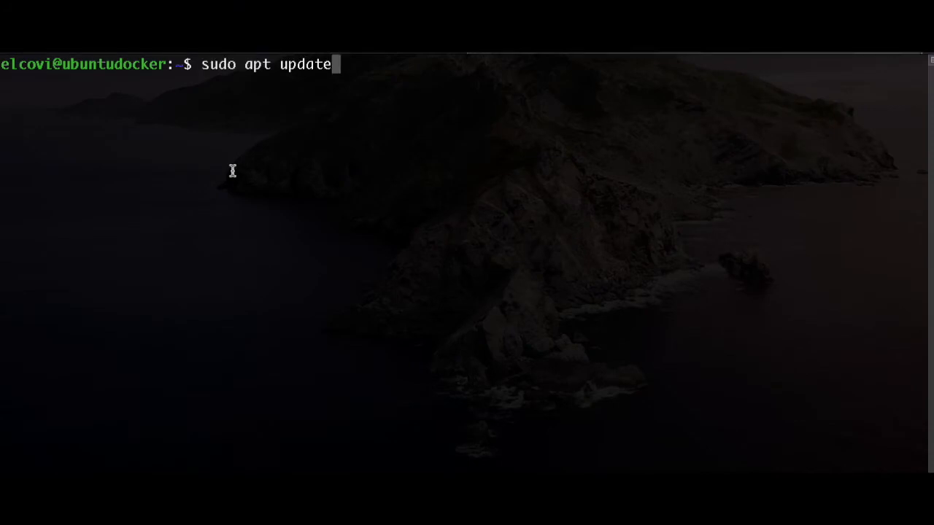
pyautogui.press('Return')
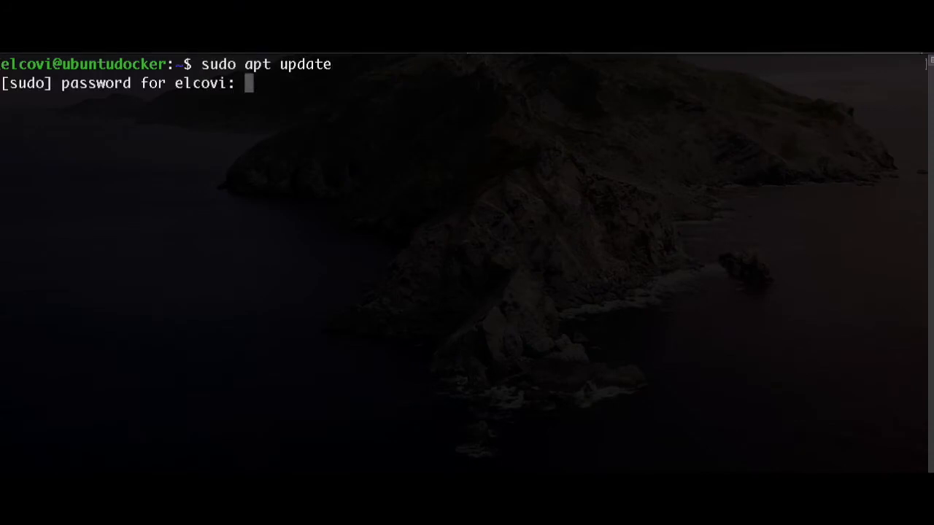
pyautogui.press('Return')
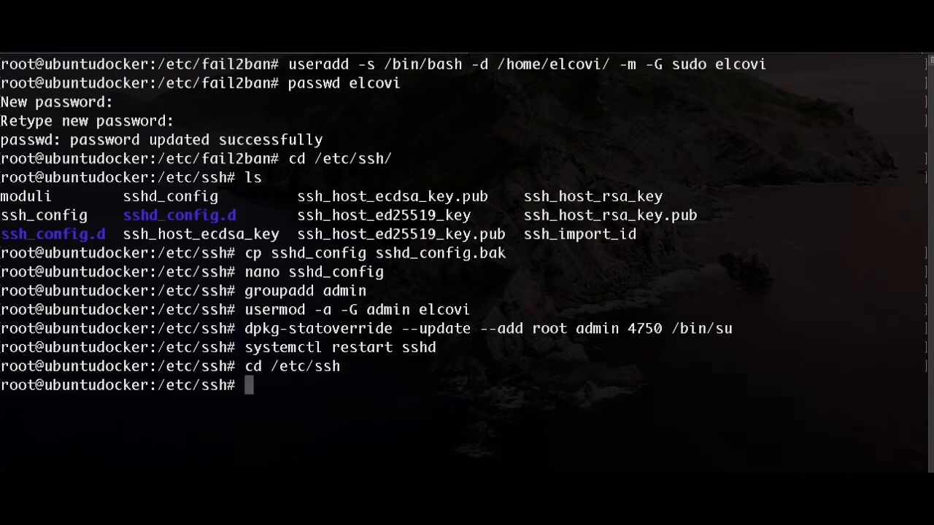
# Set PermitRootLogin to no in sshd_config and save the file.
pyautogui.write('nano sshd_config')
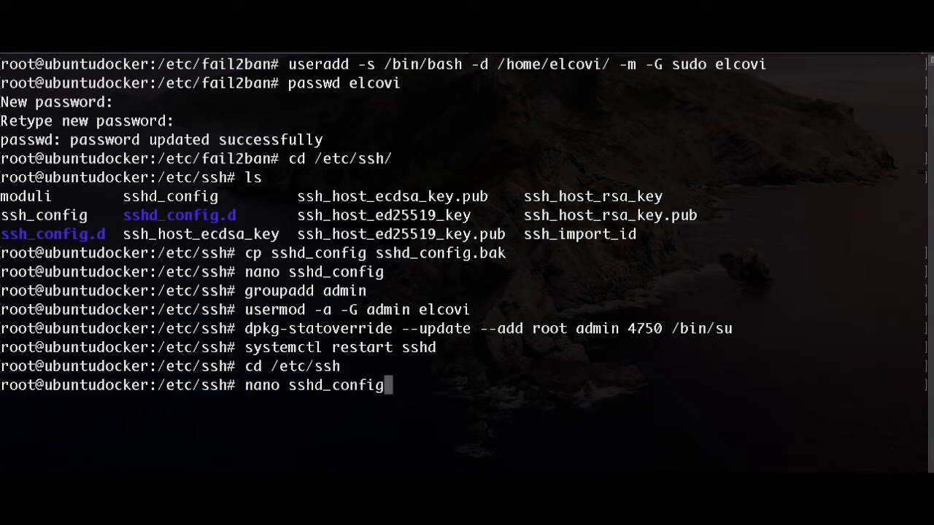
pyautogui.press('Return')
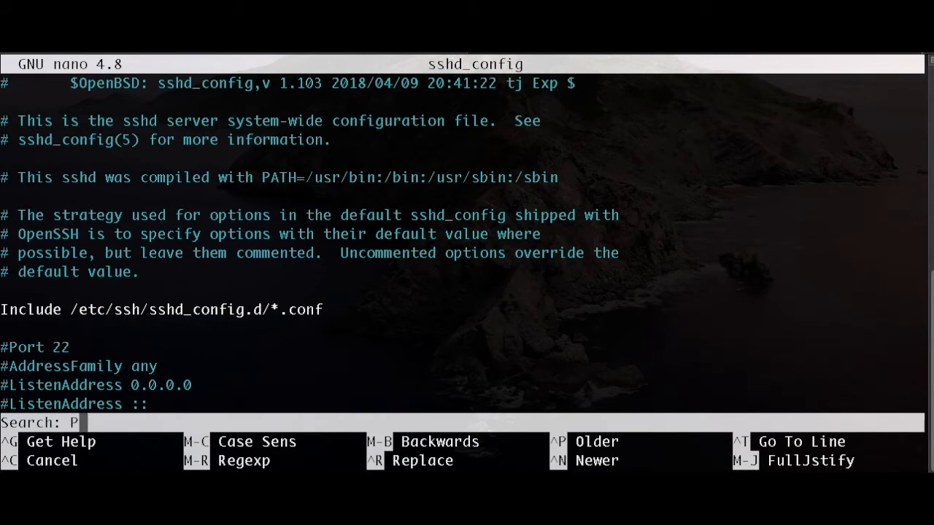
pyautogui.press('Return')
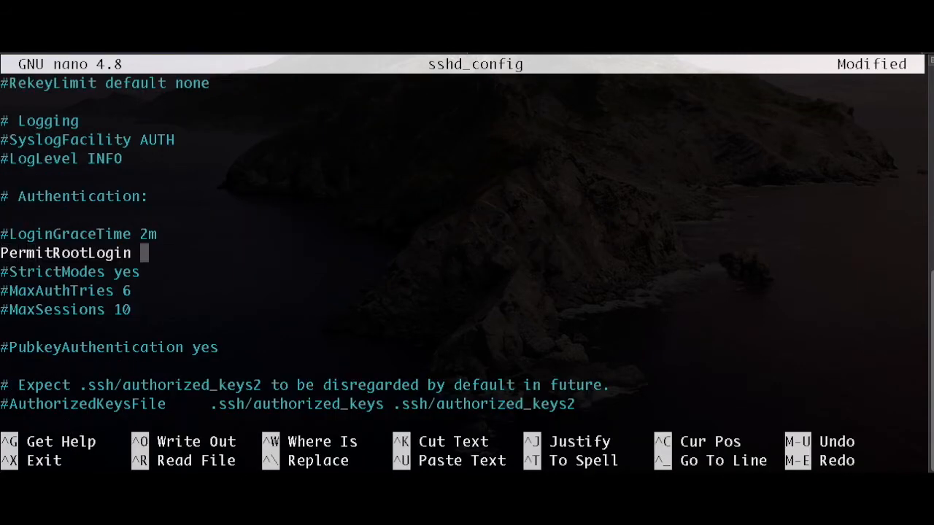
pyautogui.press('ctrl+o')
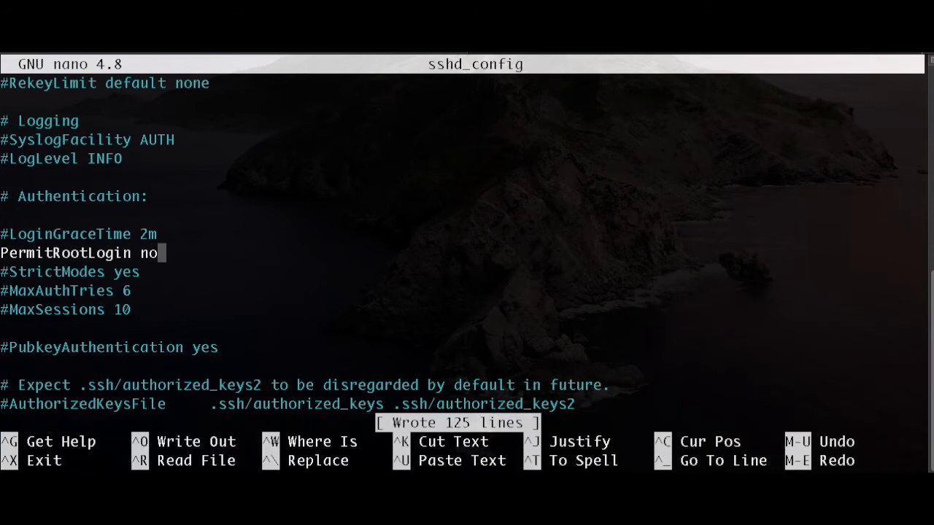
pyautogui.press('ctrl+x')
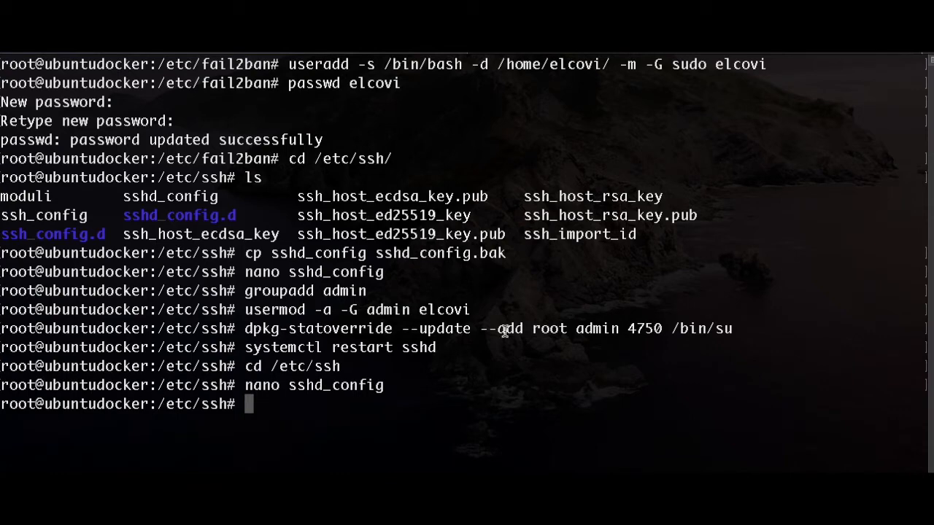
# Restart sshd and attempt an SSH login as root to 144.202.76.229.
pyautogui.write('systemctl restart sshd')
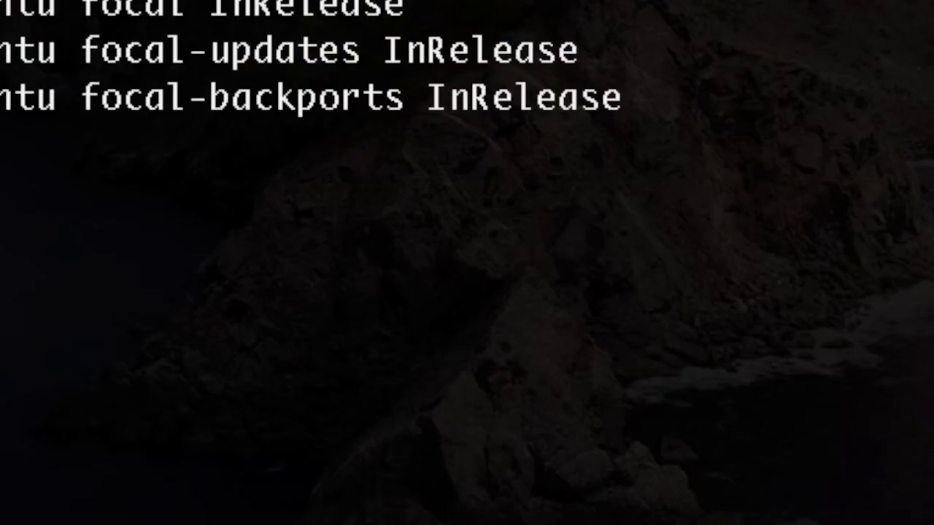
pyautogui.write('ssh root@144.202.76.229')
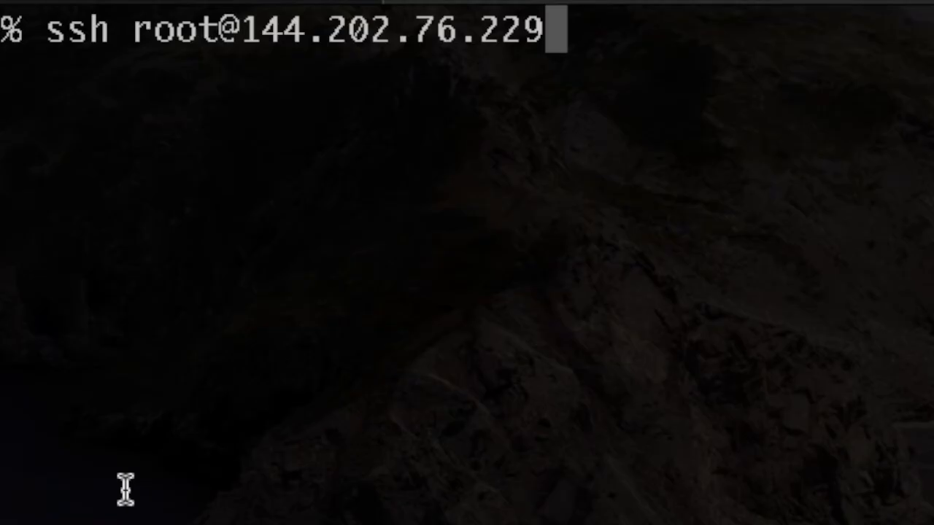
pyautogui.press('Return')
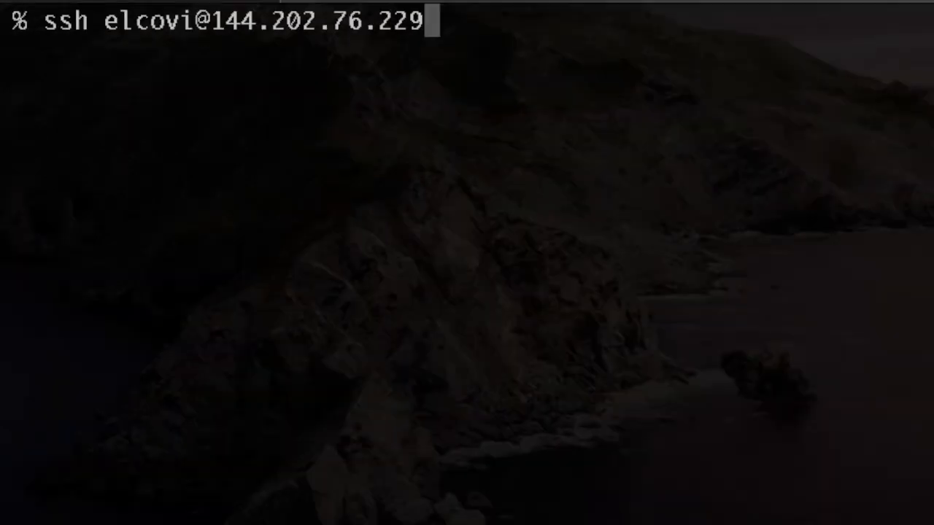
# Log into the server over SSH as elcovi, then switch to root with su.
pyautogui.press('Return')
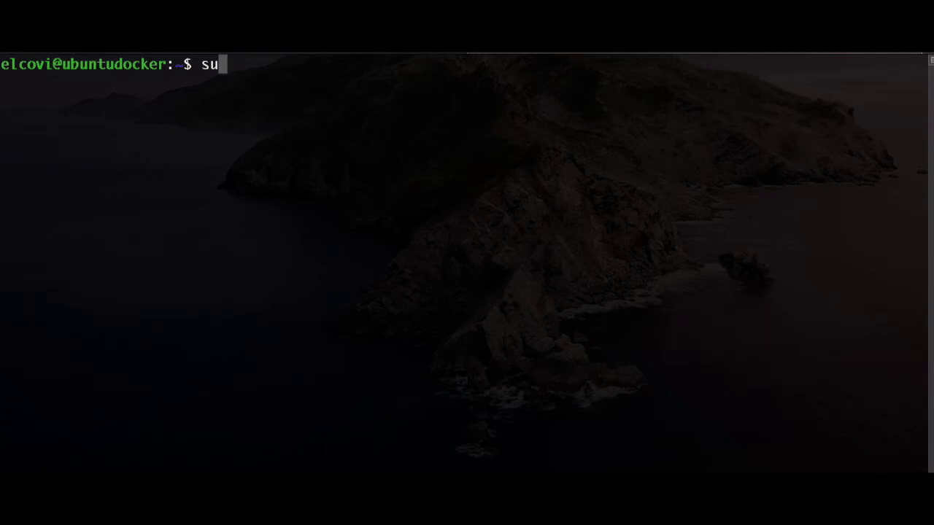
pyautogui.press('Return')
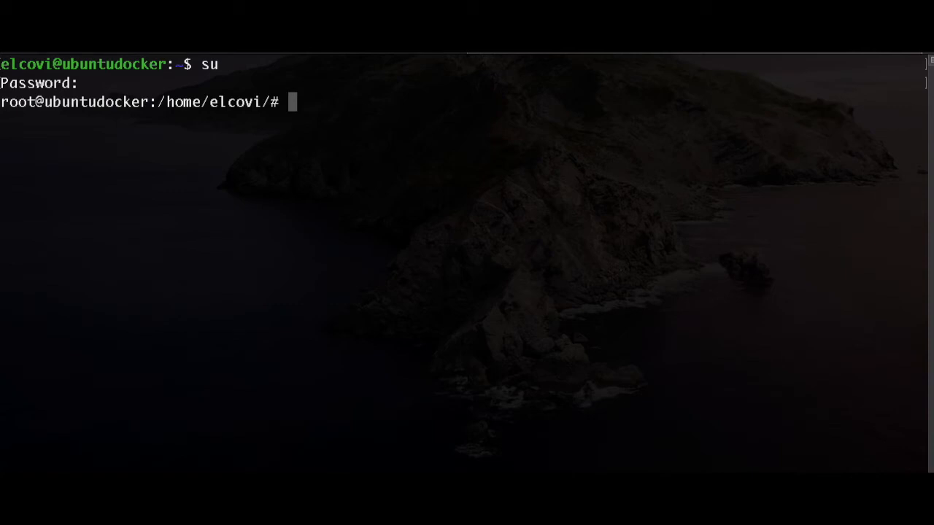
pyautogui.moveTo(270, 279)
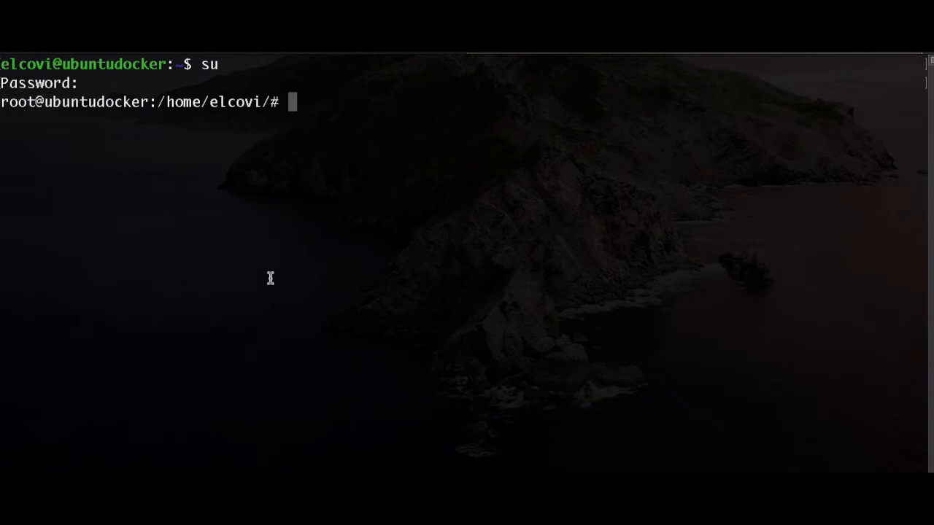
# Install the ufw firewall package and add a rule allowing SSH.
pyautogui.write('apt install ufw')
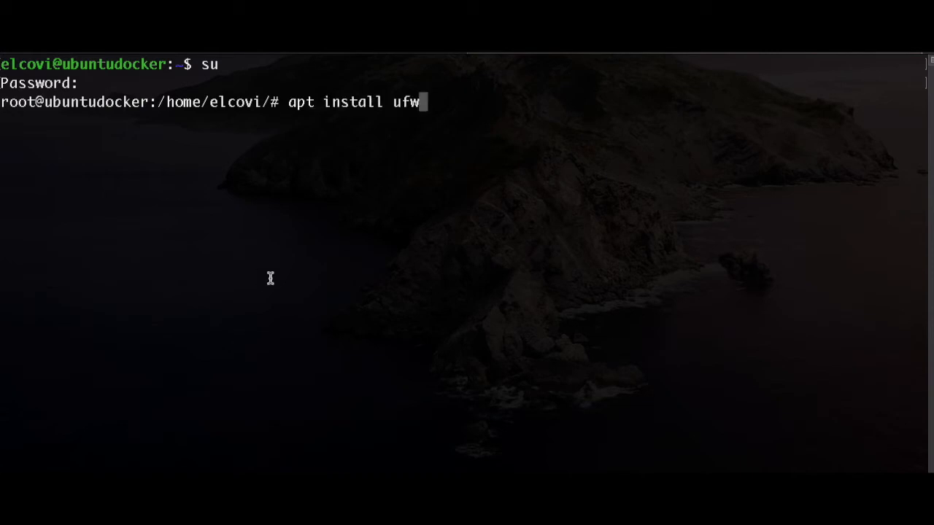
pyautogui.press('Return')
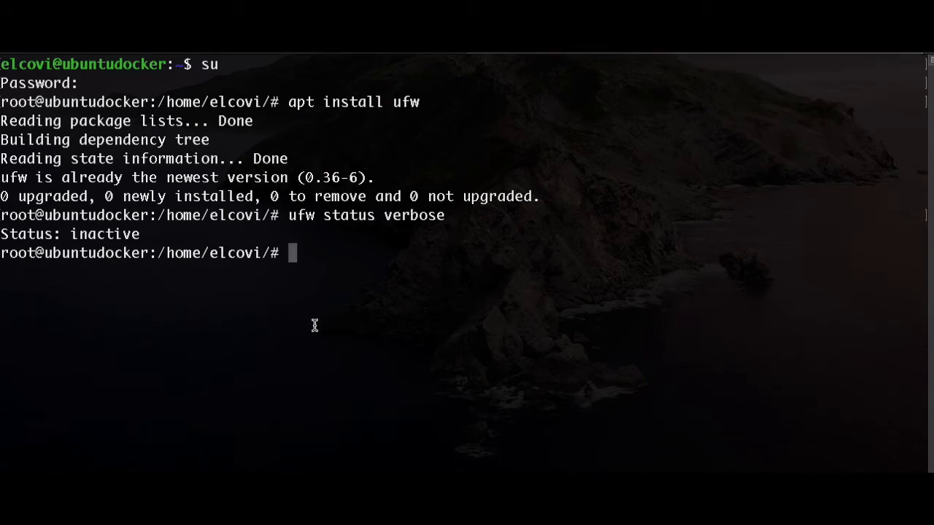
pyautogui.write('ufw allow ssh')
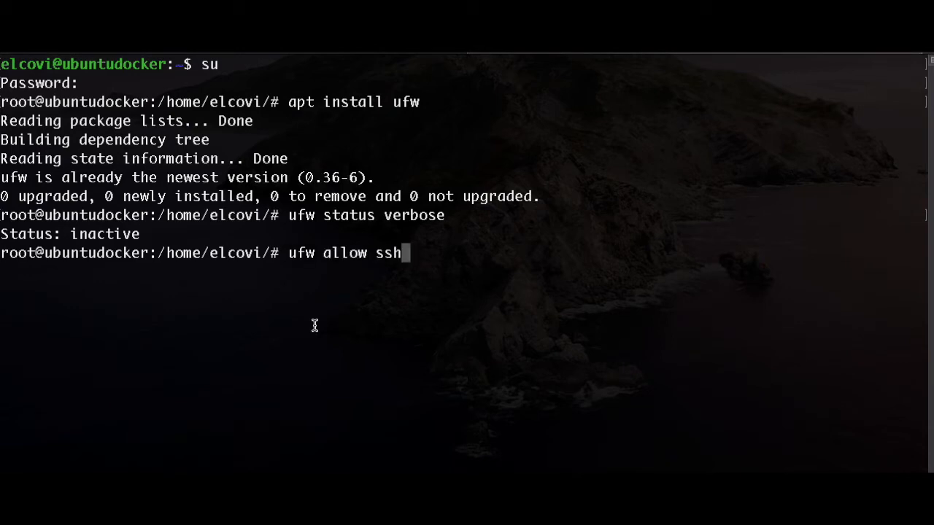
pyautogui.press('Return')
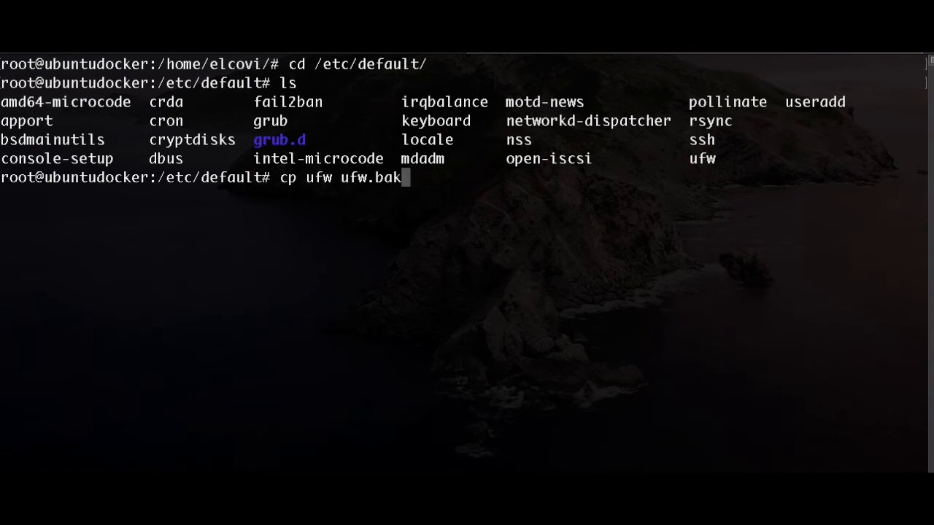
# Back up ufw to ufw.bak, enable ufw, confirm 22/tcp is allowed, and exit root.
pyautogui.press('Return')
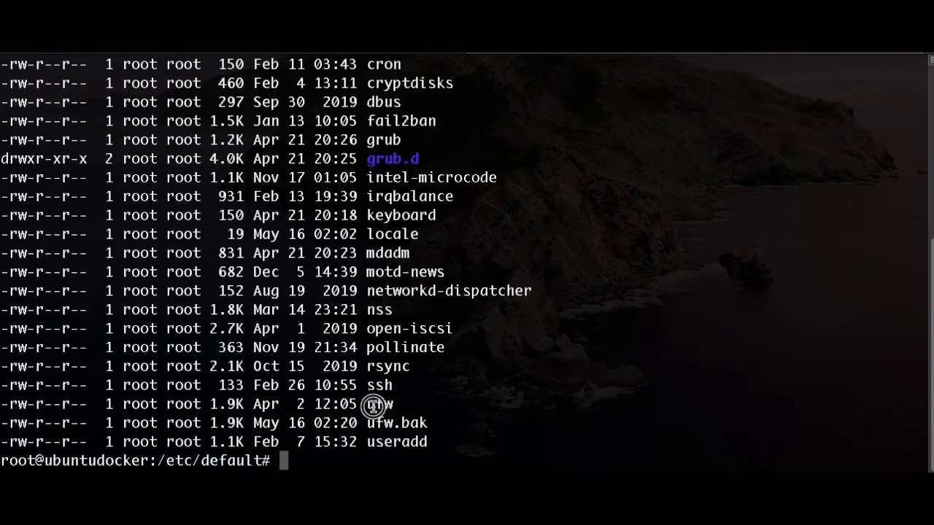
pyautogui.doubleClick(379, 404)
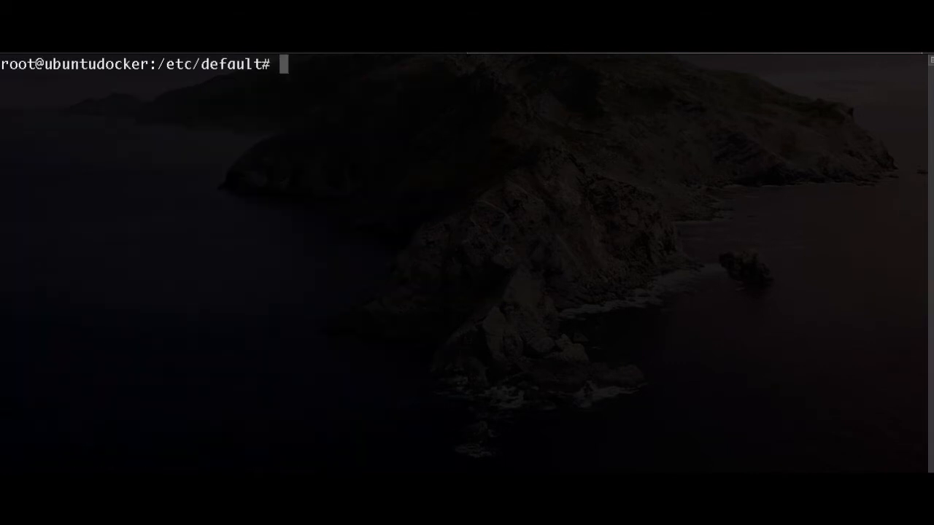
pyautogui.write('ufw enable')
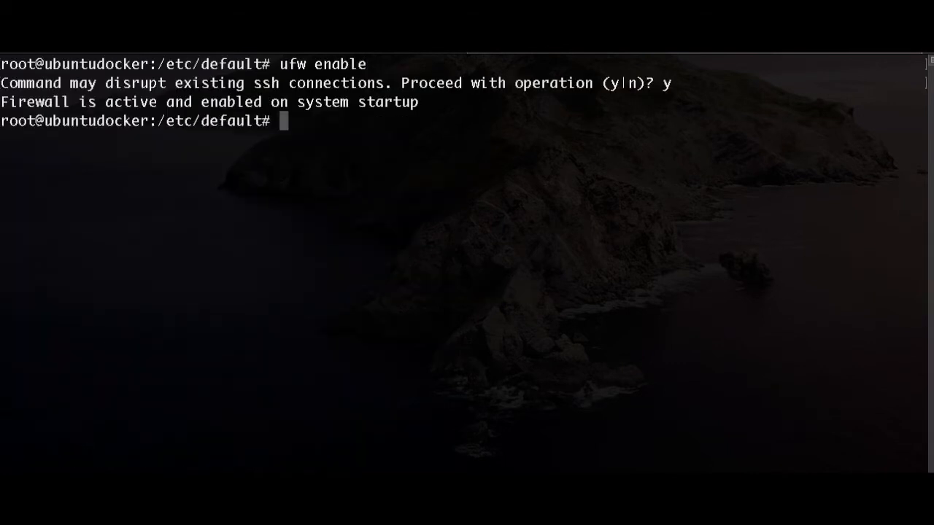
pyautogui.write('ufw st')
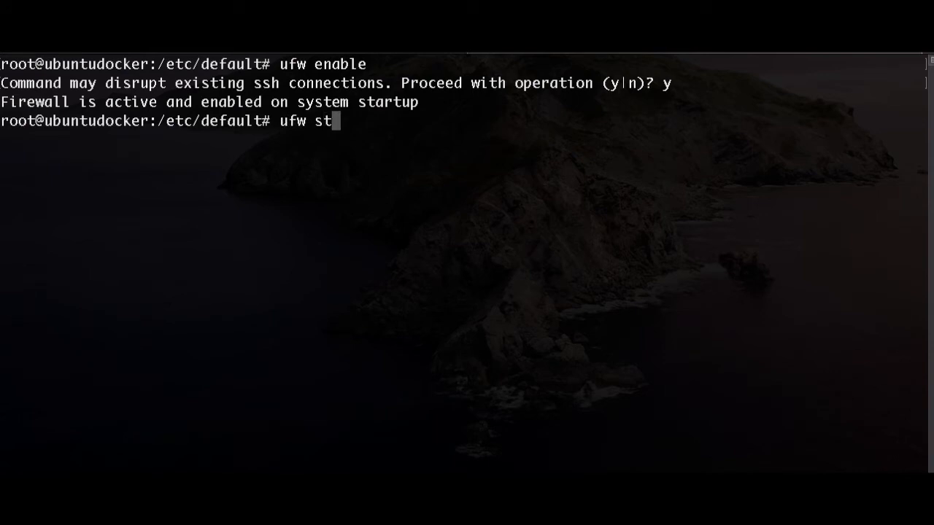
pyautogui.press('Return')
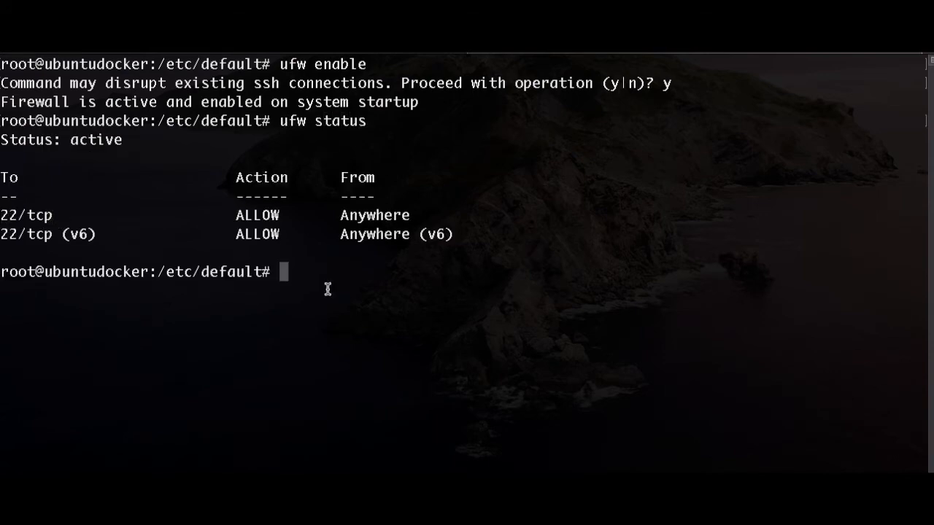
pyautogui.write('exit')
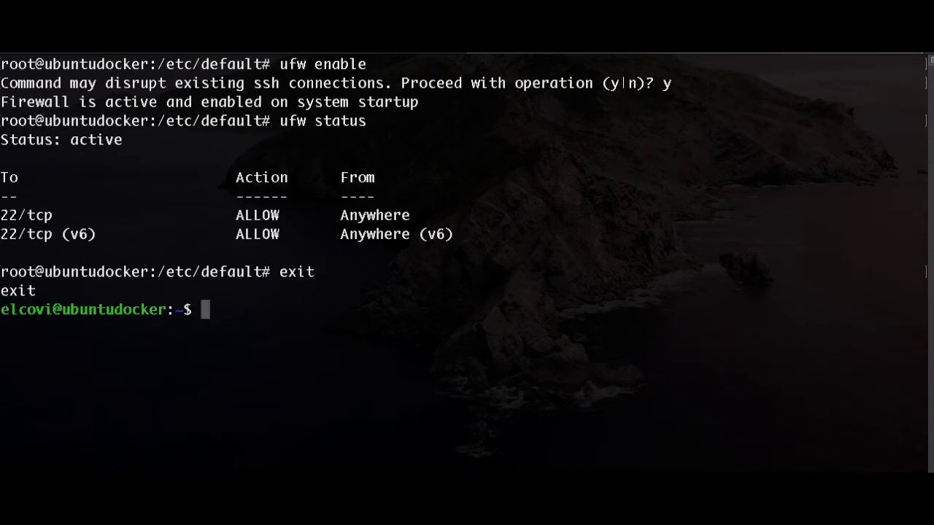
# Check the current user, confirm openssh-client is installed, and list /home/elcovi.
pyautogui.write('whoami')
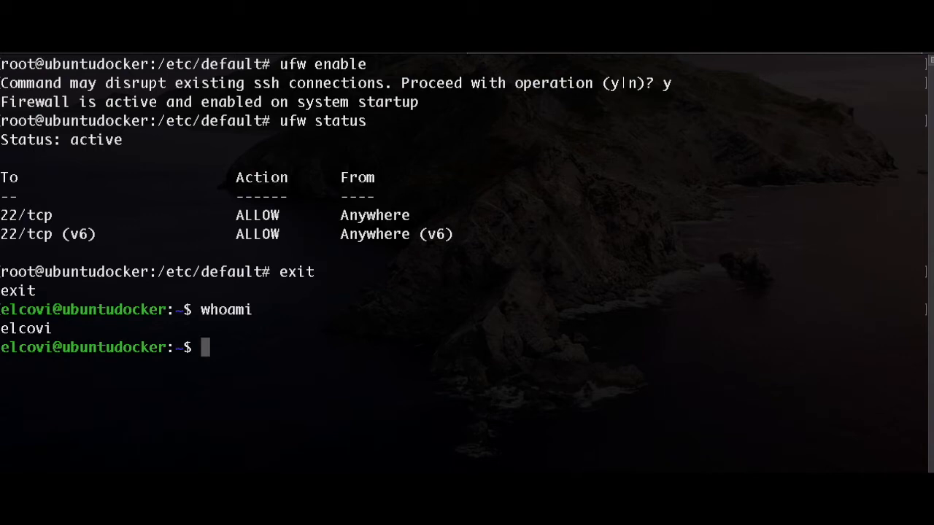
pyautogui.moveTo(413, 268)
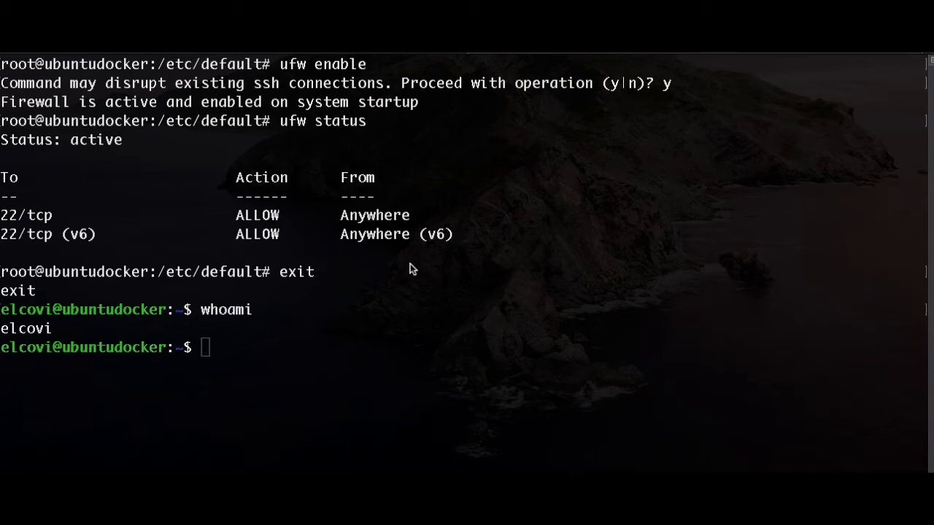
pyautogui.moveTo(328, 304)
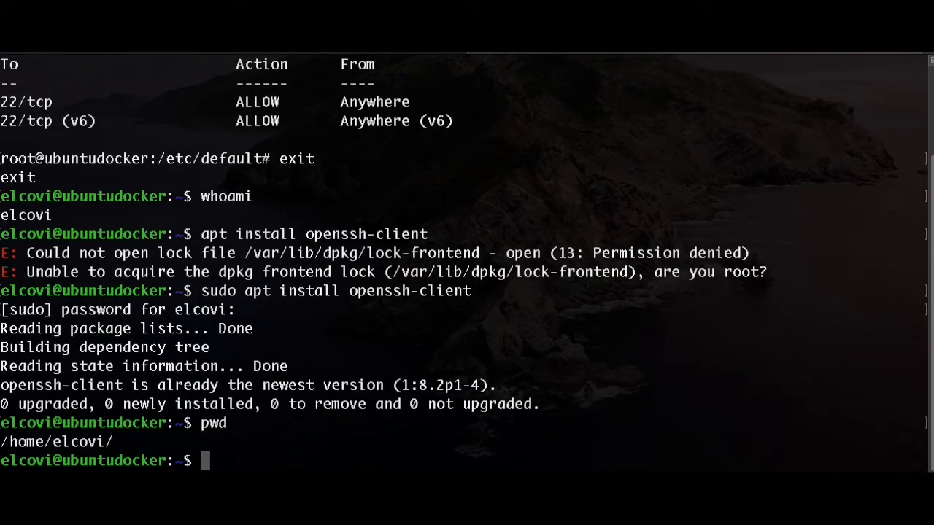
pyautogui.write('ls -lah')
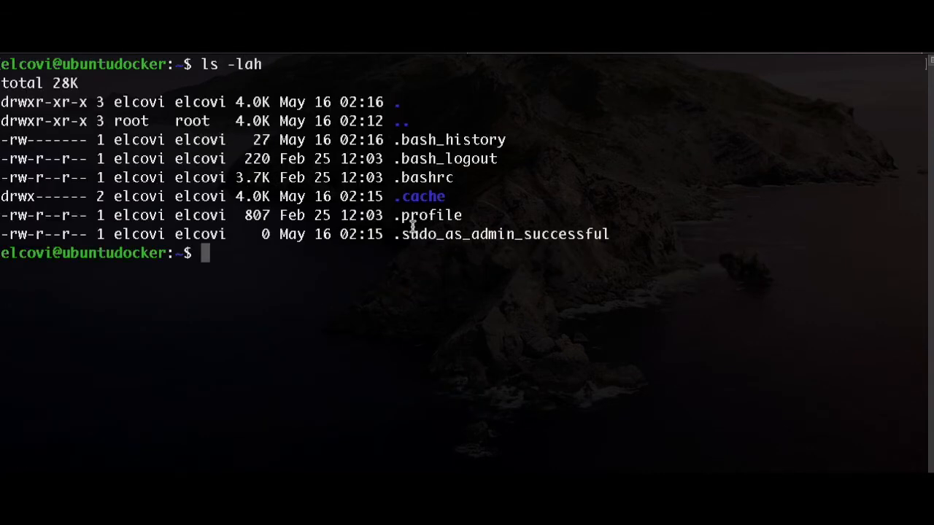
pyautogui.moveTo(325, 261)
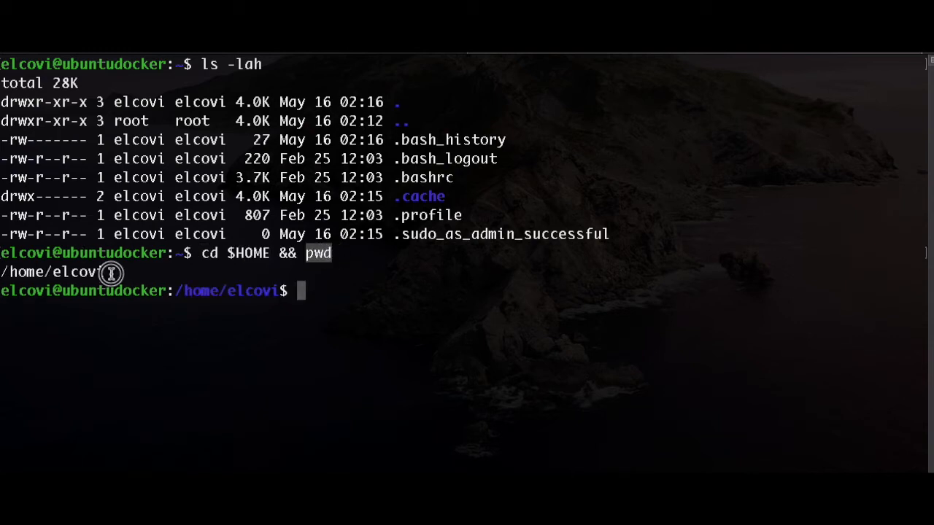
pyautogui.write('ls -lah')
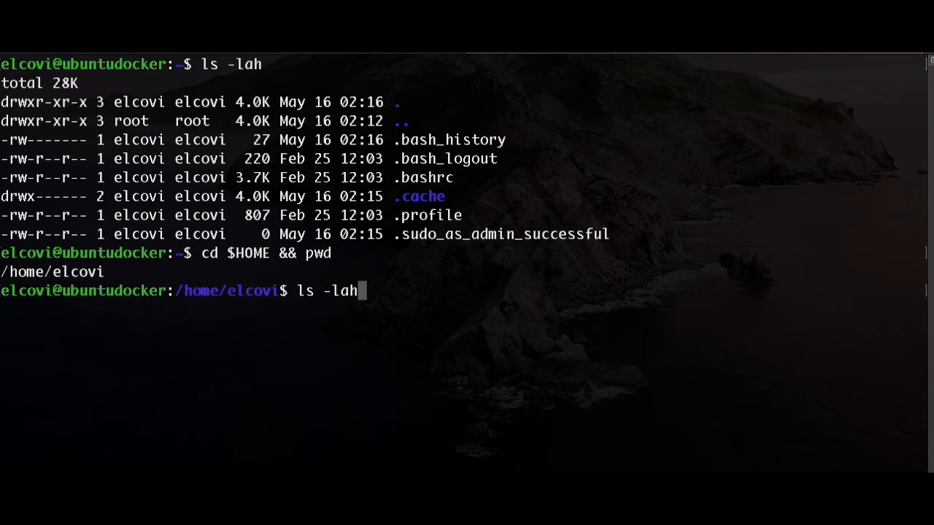
pyautogui.press('Return')
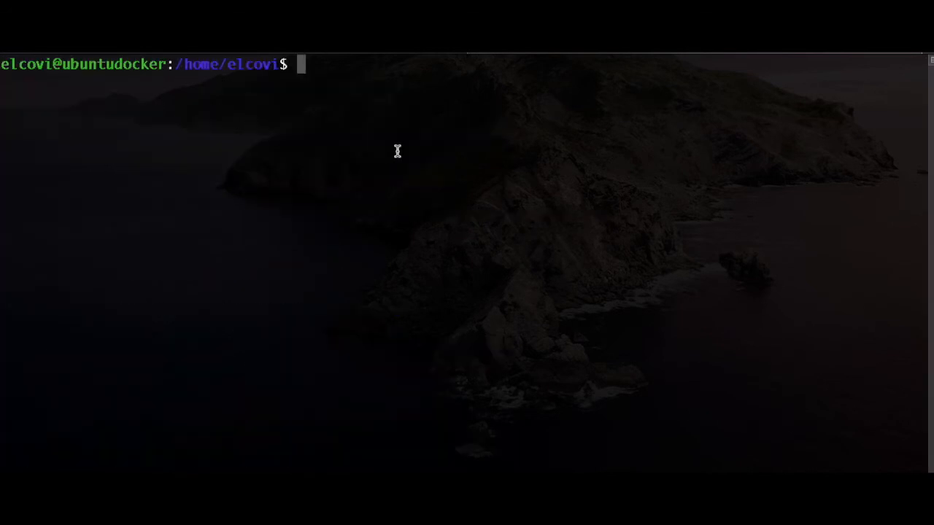
# Create ~/.ssh and generate a 521-bit ECDSA key pair 'vpskey' with no passphrase.
pyautogui.write('mkdir .ssh && cd .ssh')
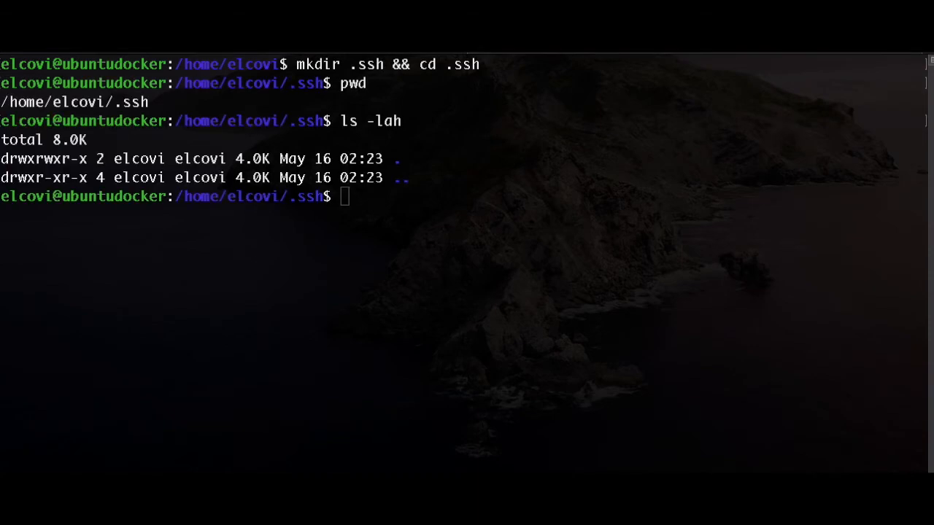
pyautogui.write('ssh-keygen -f ~/.ssh/vpskey -t ecdsa -b 521')
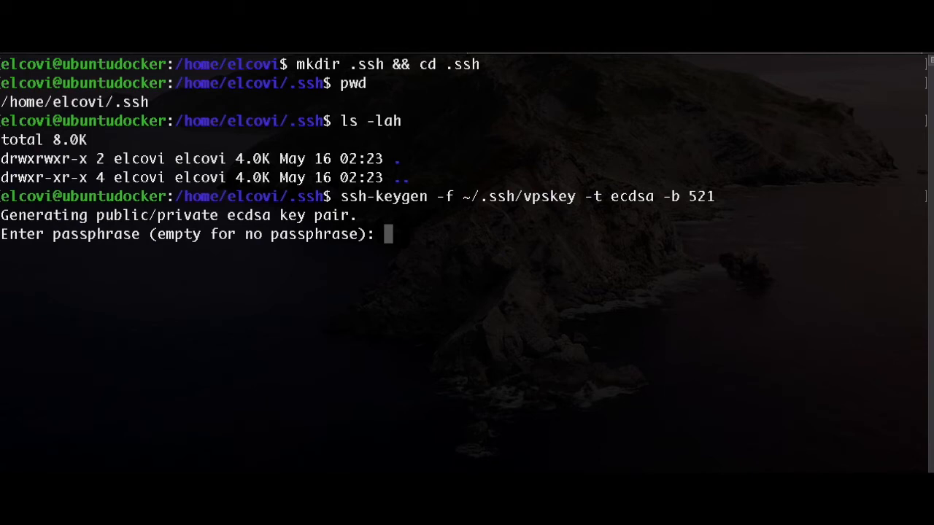
pyautogui.press('Return')
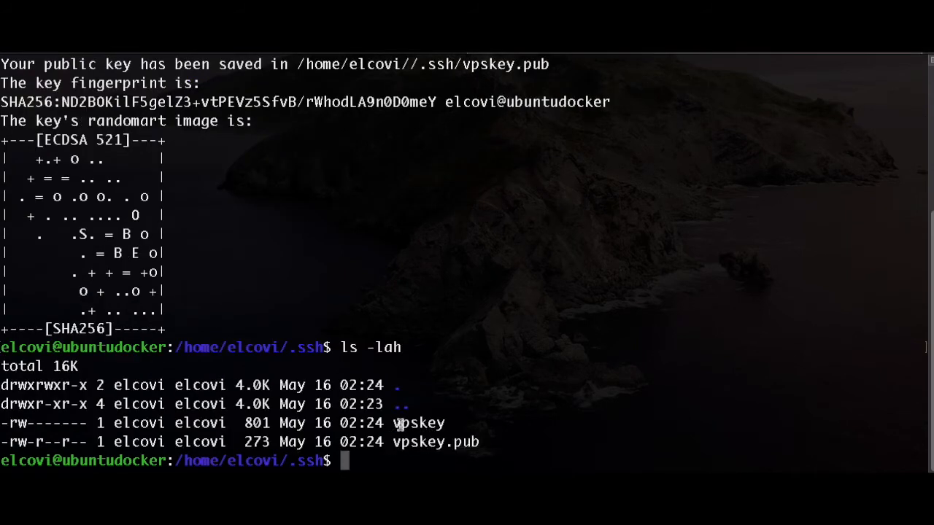
# Select the vpskey and vpskey.pub file names in the listing, then exit the server session.
pyautogui.doubleClick(418, 424)
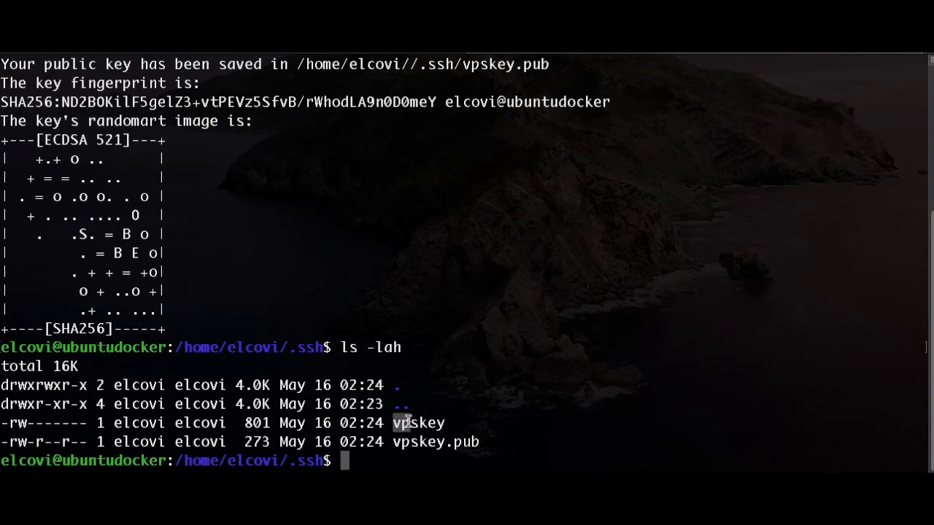
pyautogui.moveTo(409, 441)
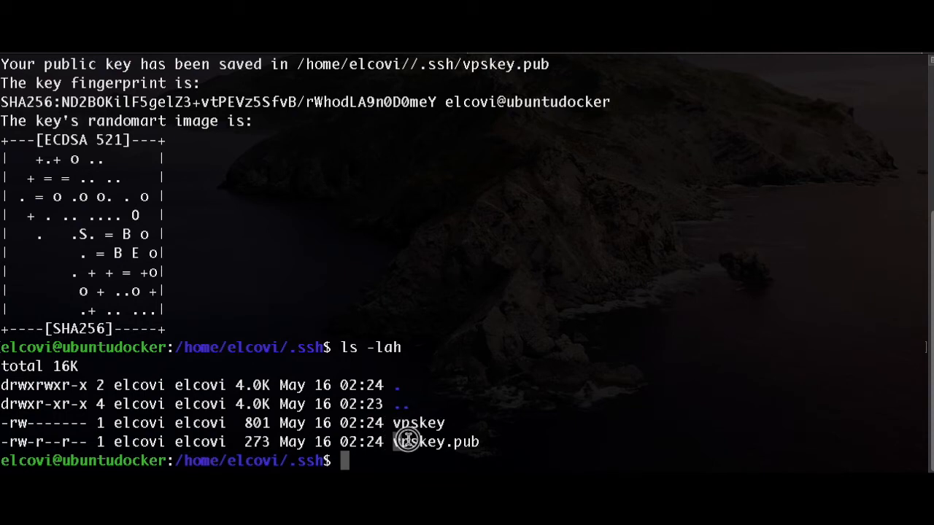
pyautogui.doubleClick(435, 441)
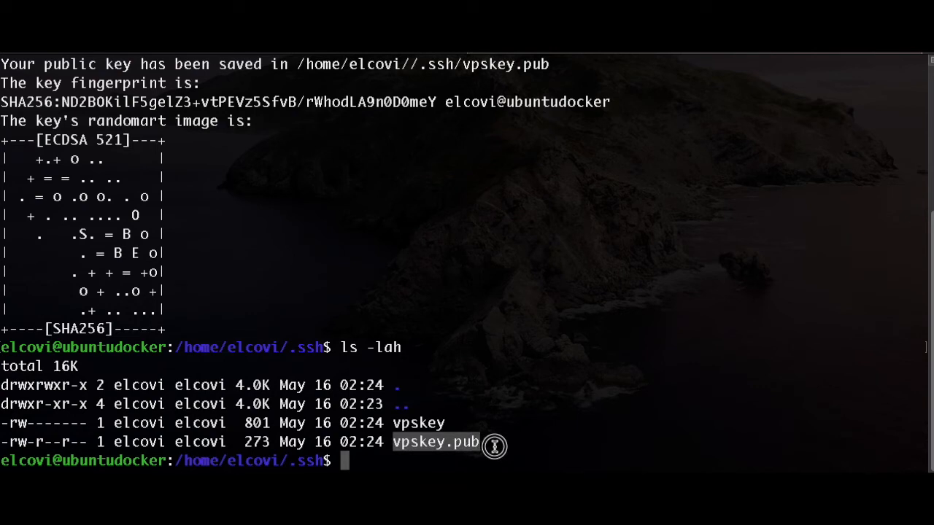
pyautogui.moveTo(443, 447)
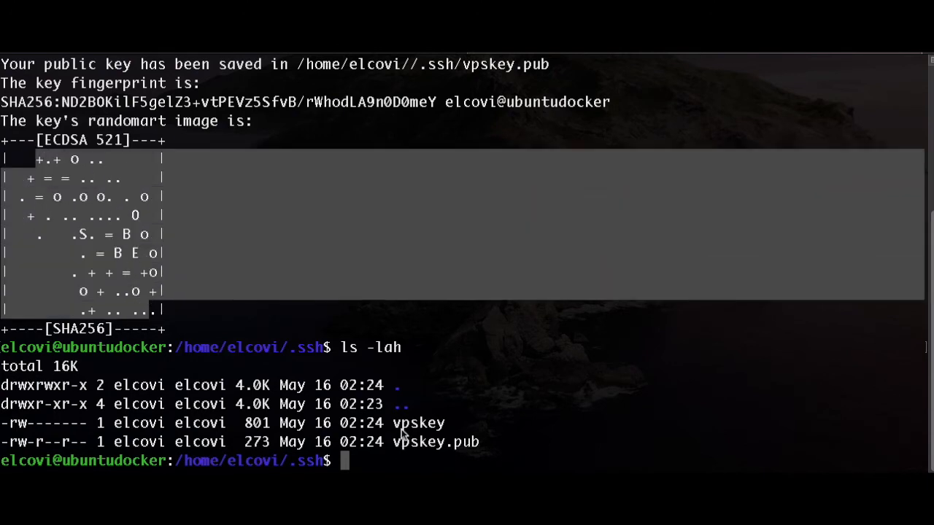
pyautogui.doubleClick(418, 423)
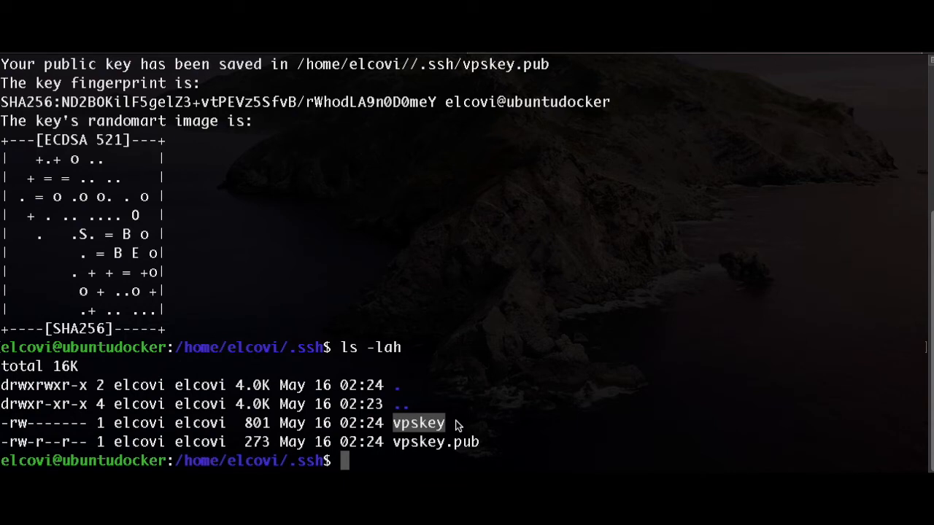
pyautogui.moveTo(400, 448)
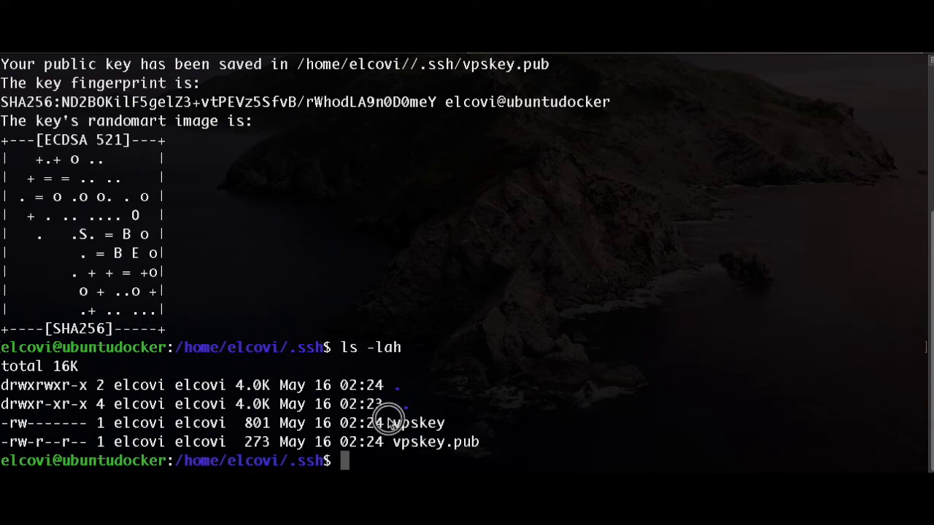
pyautogui.doubleClick(416, 423)
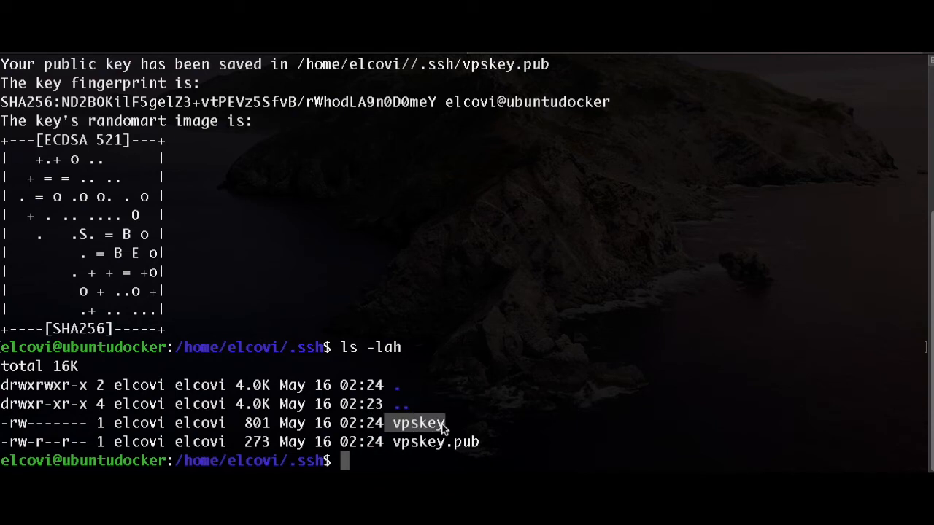
pyautogui.moveTo(180, 233)
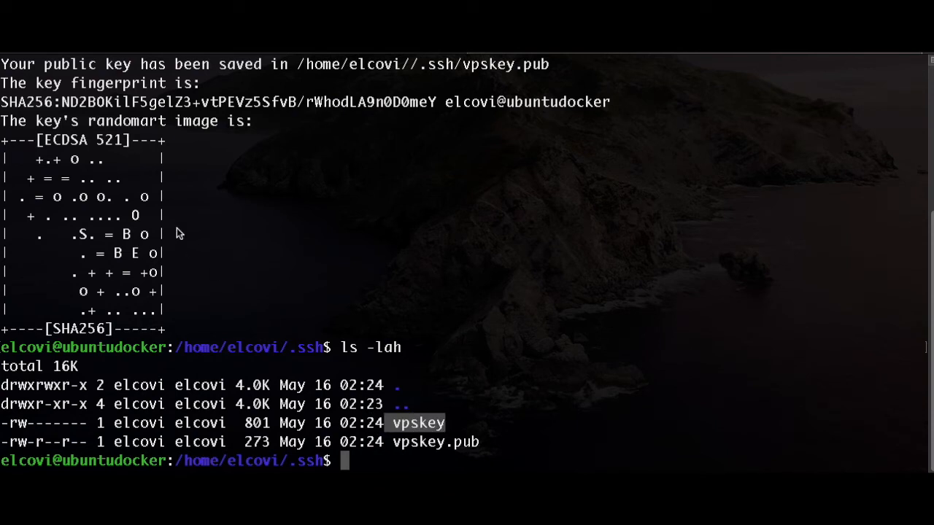
pyautogui.moveTo(392, 424)
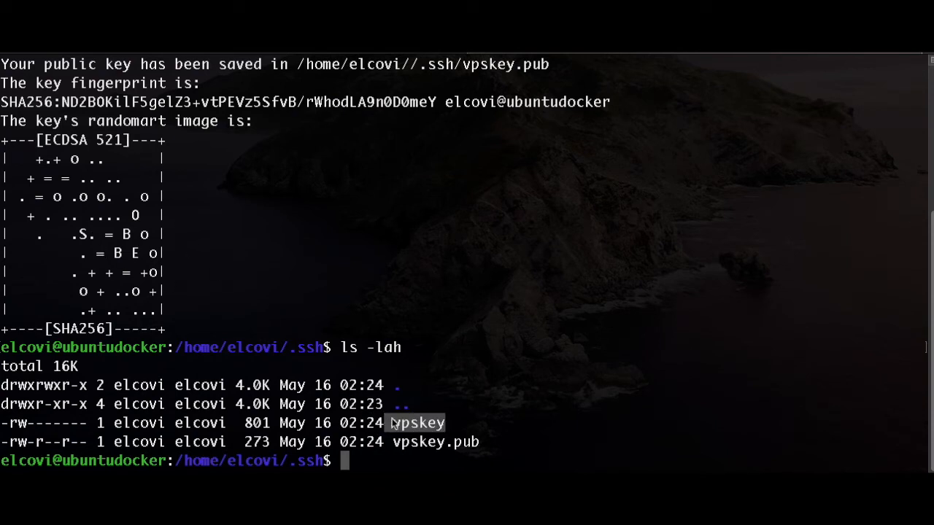
pyautogui.moveTo(135, 243)
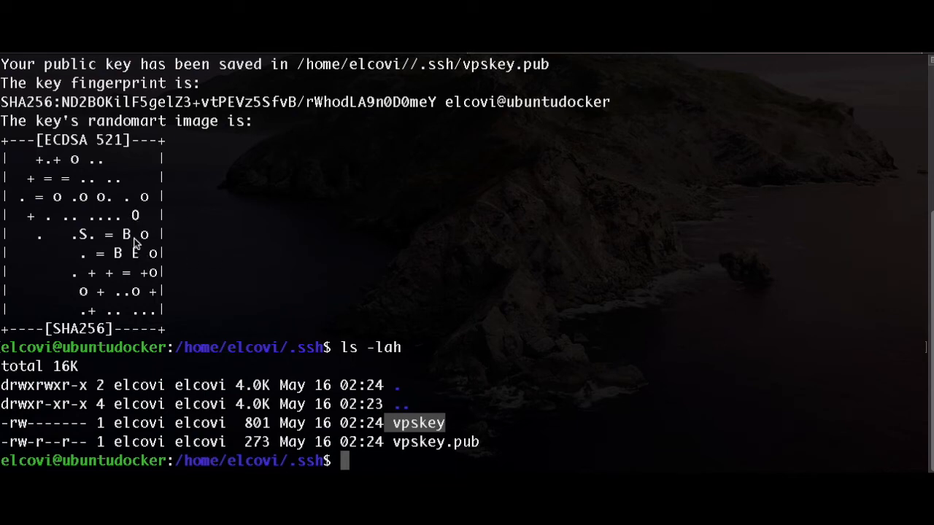
pyautogui.moveTo(87, 233)
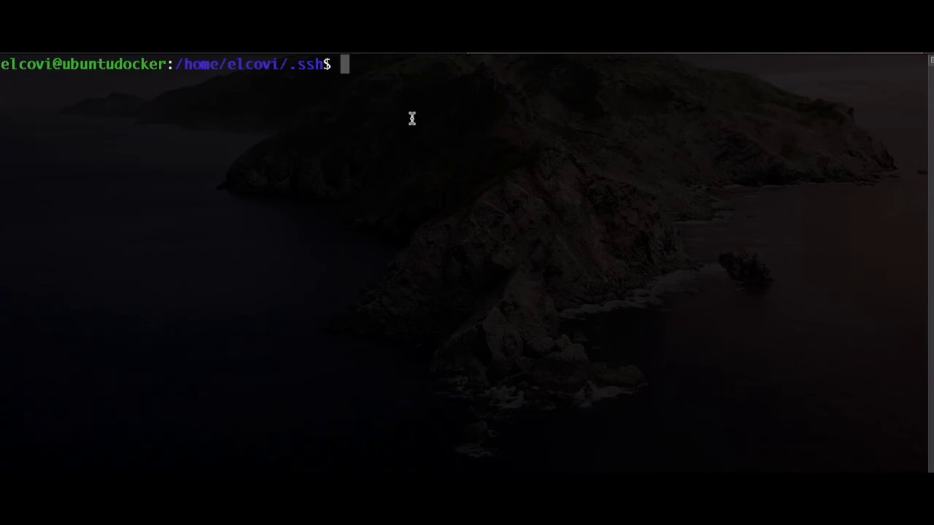
pyautogui.write('exit')
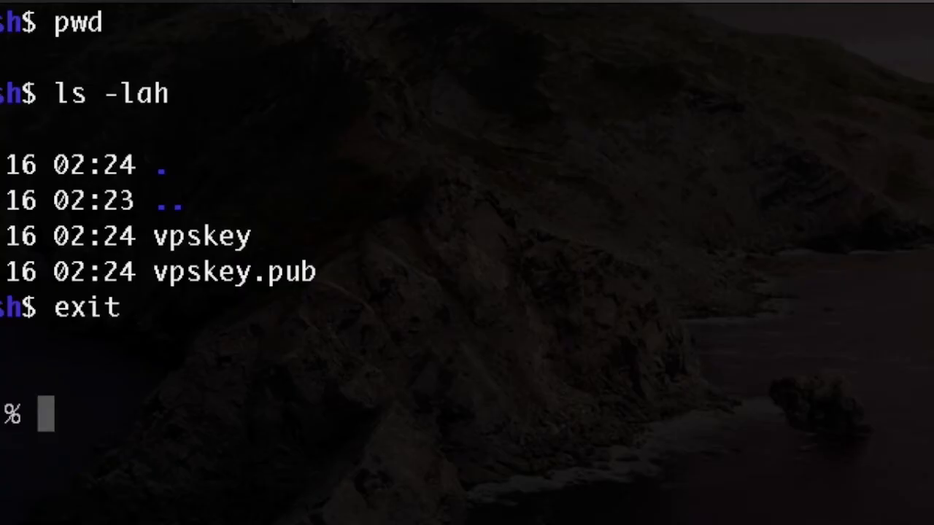
# Copy vpskey and vpskey.pub into the local vultr folder with scp, then SSH back in.
pyautogui.write('scp username@hostname:/path/to/remote/file /path/to/local/file')
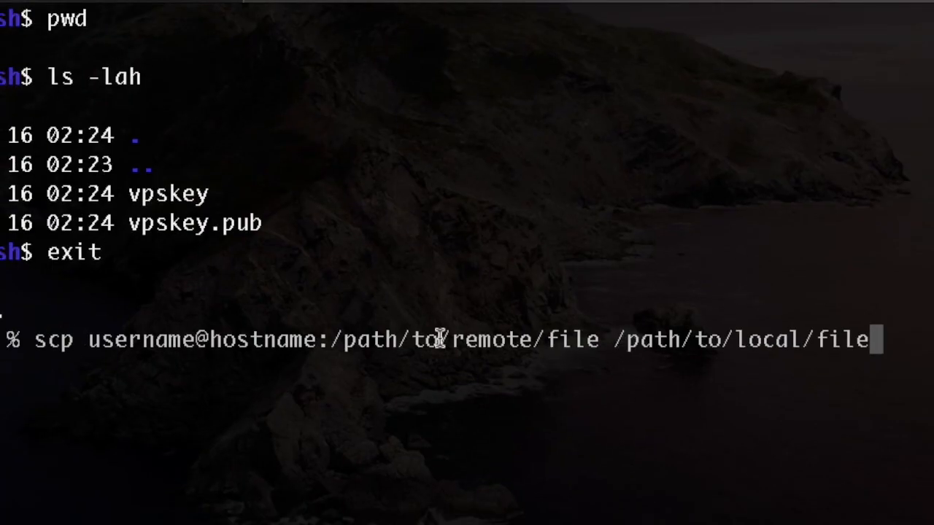
pyautogui.moveTo(635, 347)
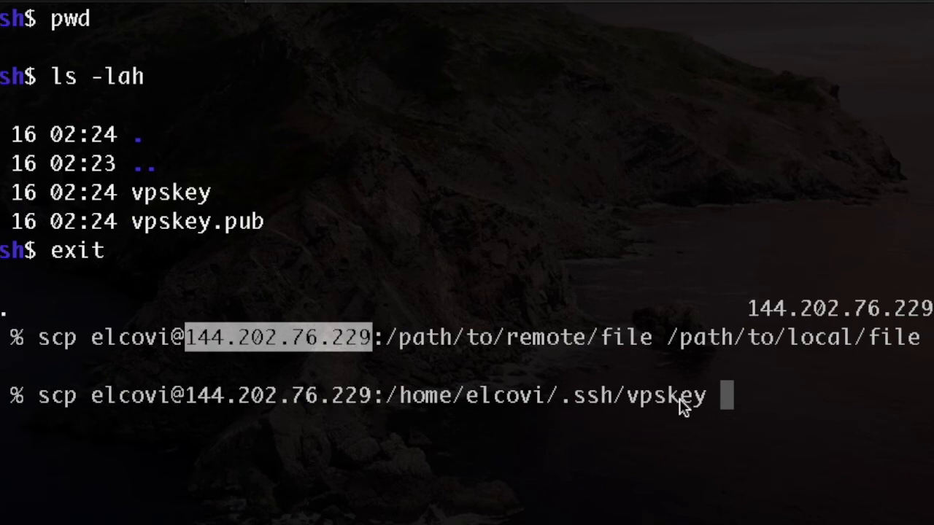
pyautogui.write('/')
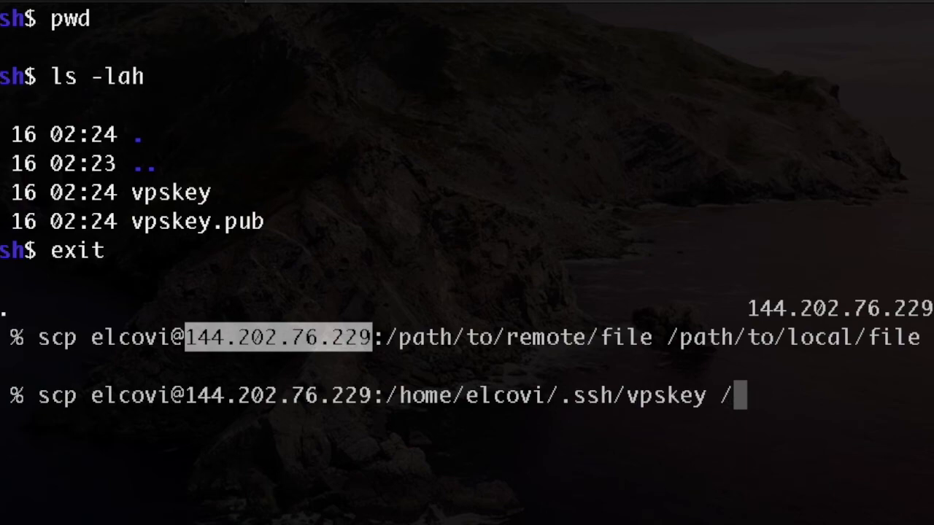
pyautogui.press('Return')
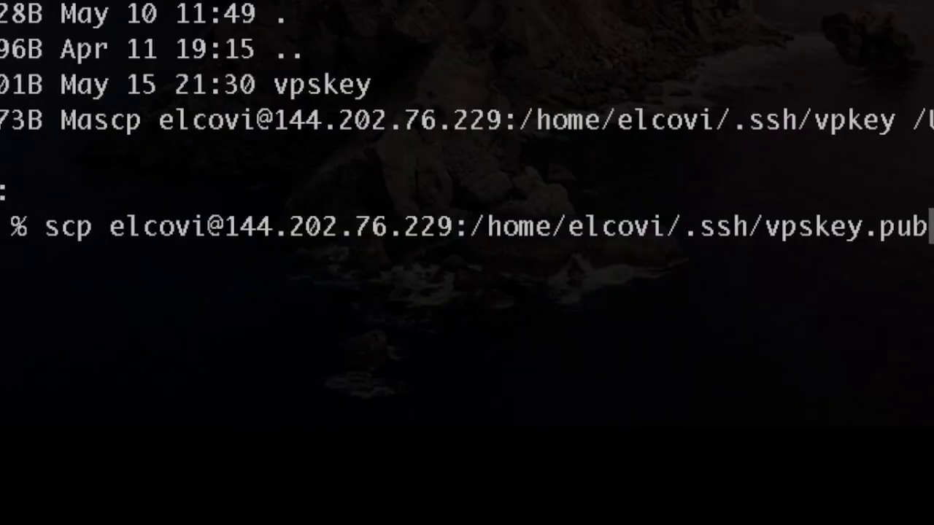
pyautogui.press('Return')
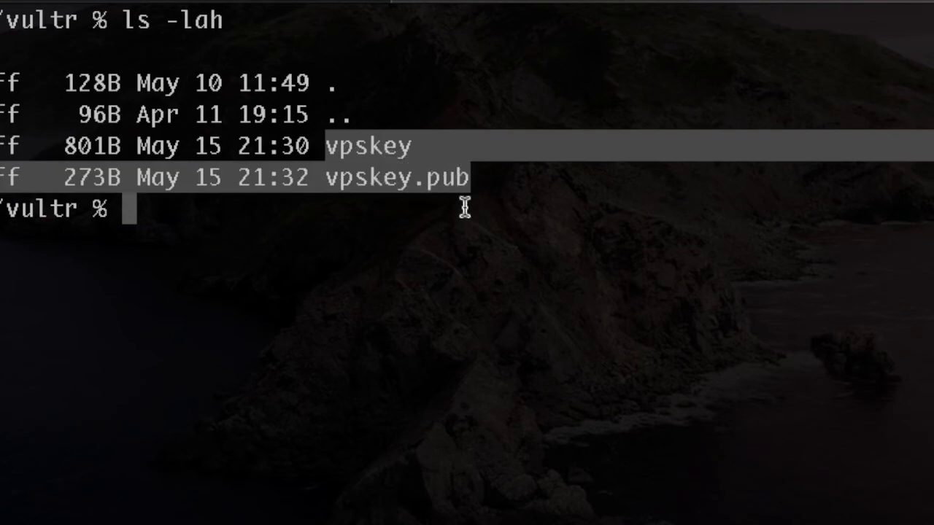
pyautogui.moveTo(385, 179)
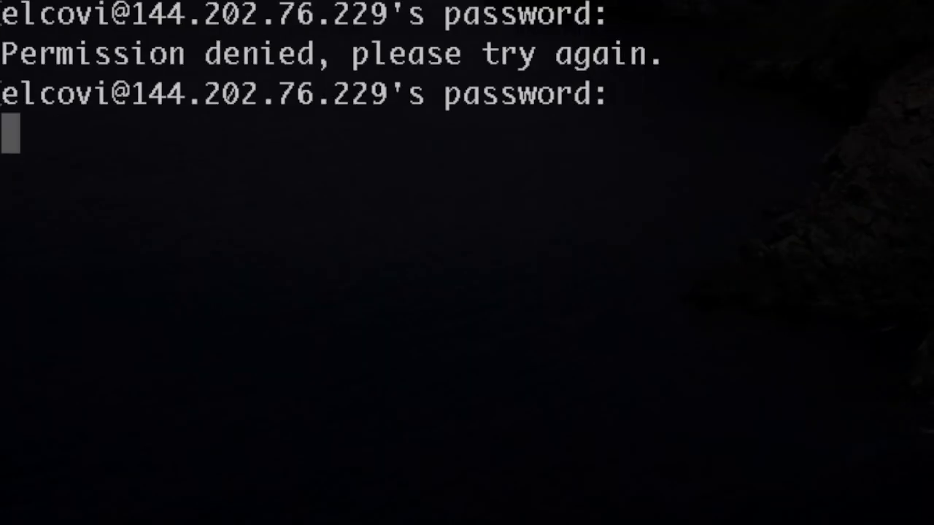
pyautogui.press('Return')
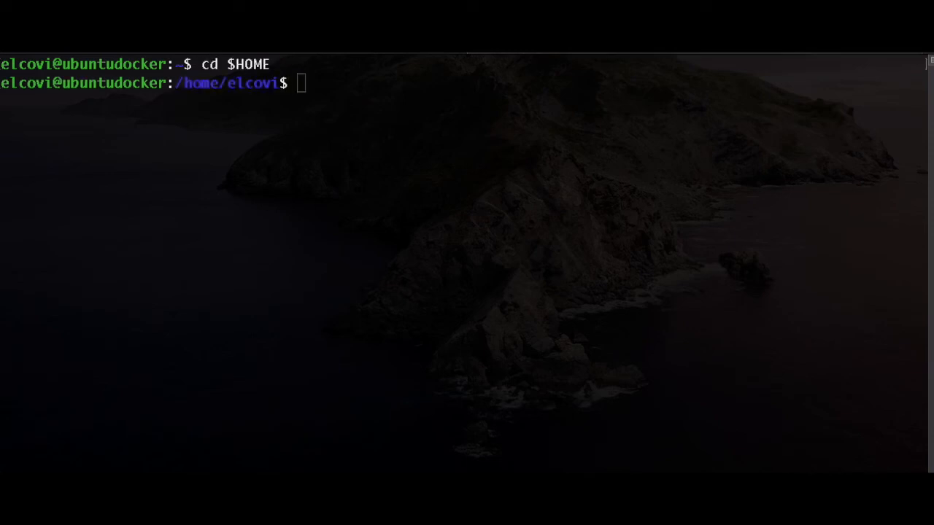
# List ~/.ssh, copy vpskey.pub to authorized_keys, and return to the home folder.
pyautogui.press('Return')
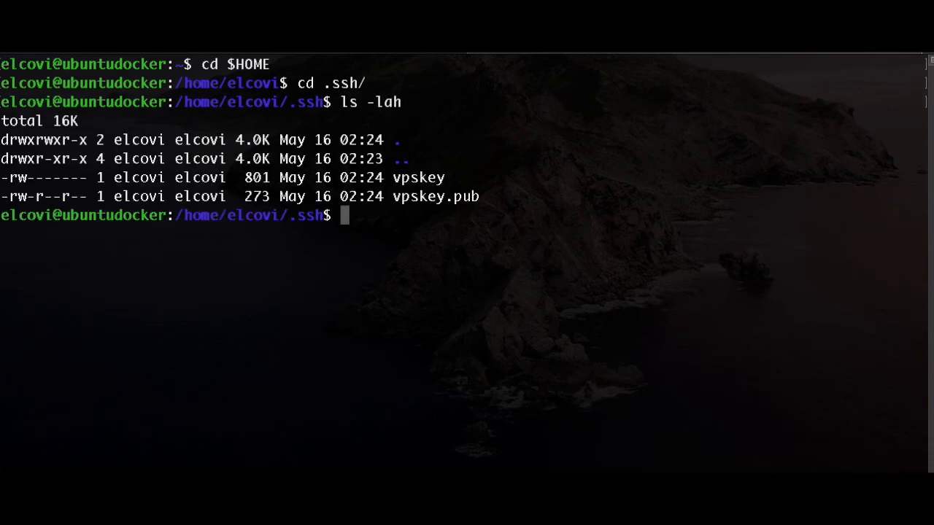
pyautogui.moveTo(244, 274)
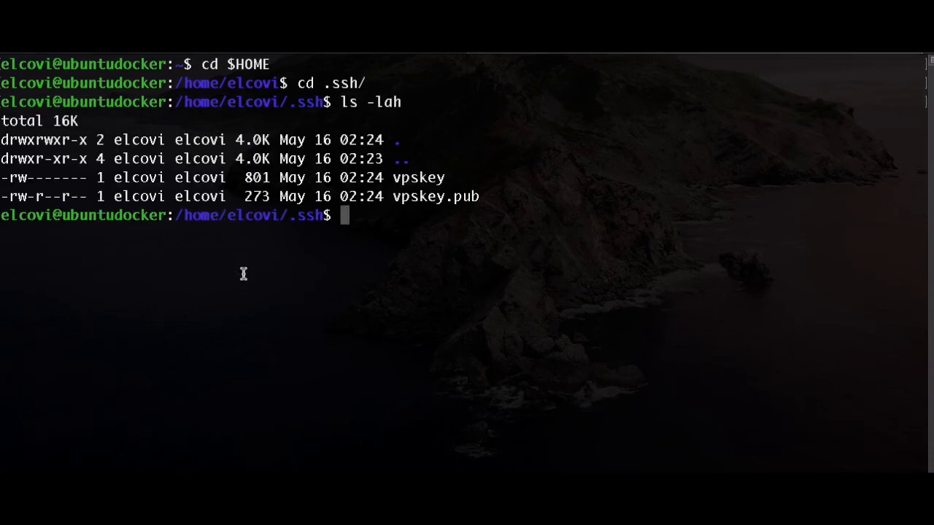
pyautogui.write('cp vpskey.pub authorized_keys')
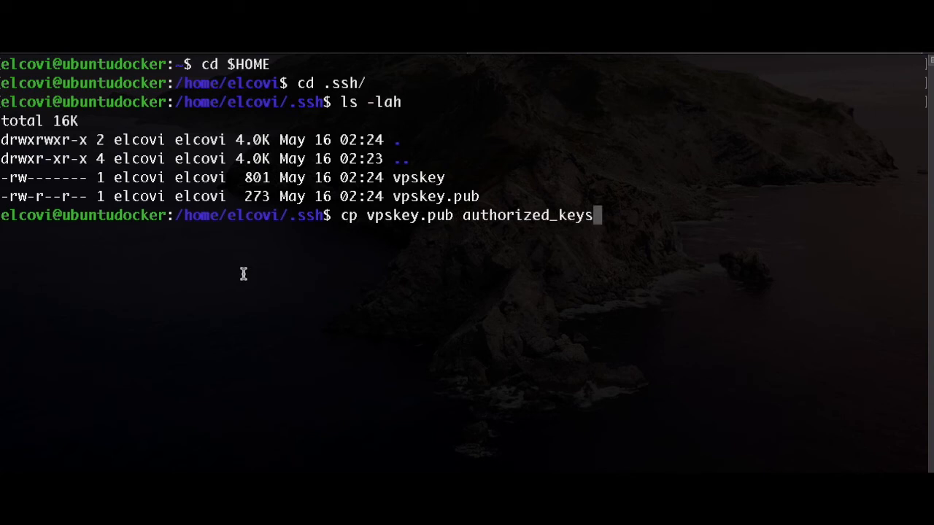
pyautogui.press('Return')
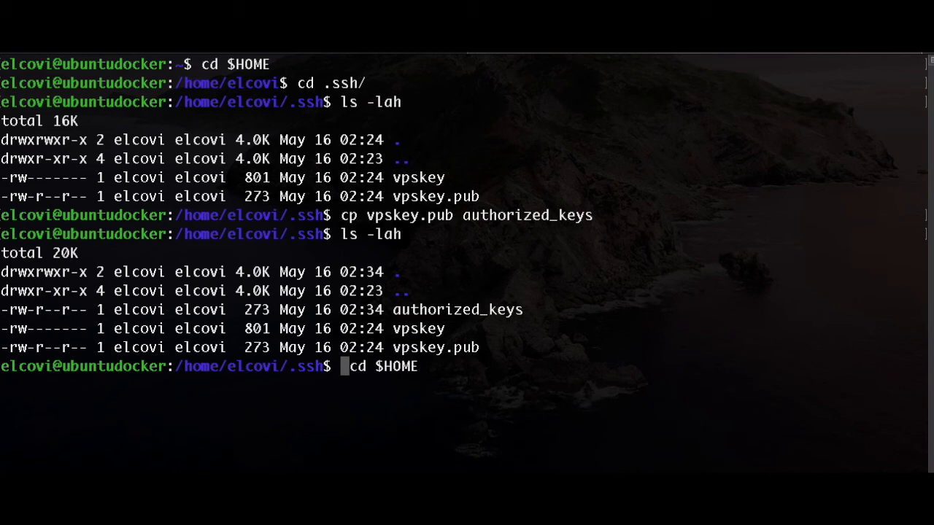
pyautogui.press('Return')
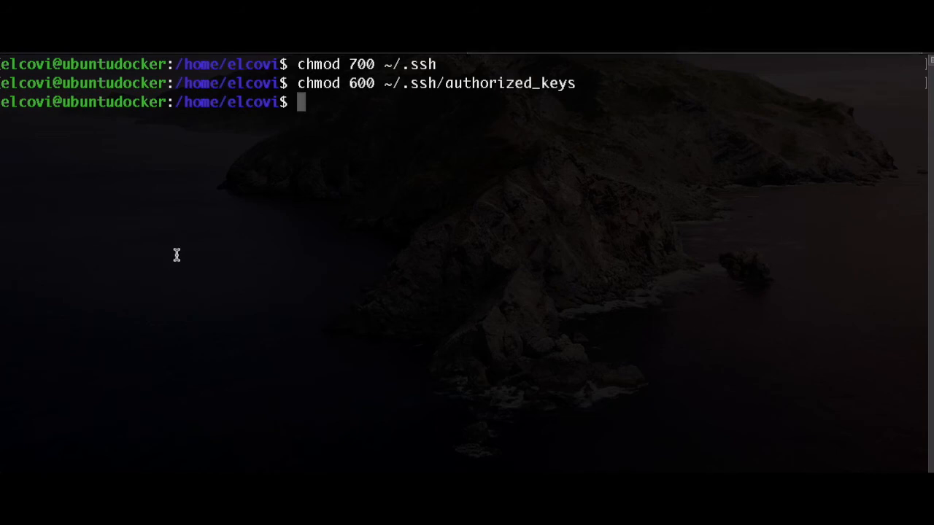
# Verify authorized_keys is immutable with sudo lsattr, then move to /etc/ssh.
pyautogui.write('sudo lsattr ~/.ssh/')
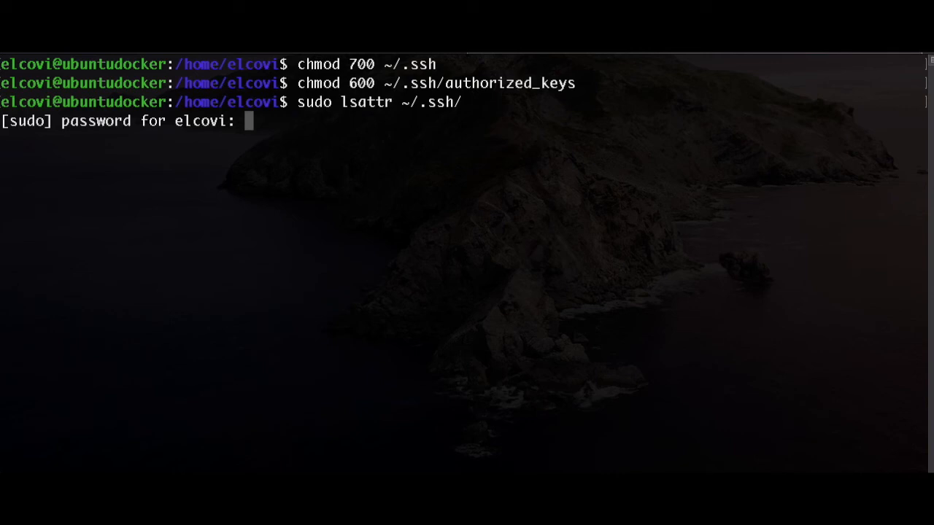
pyautogui.press('Return')
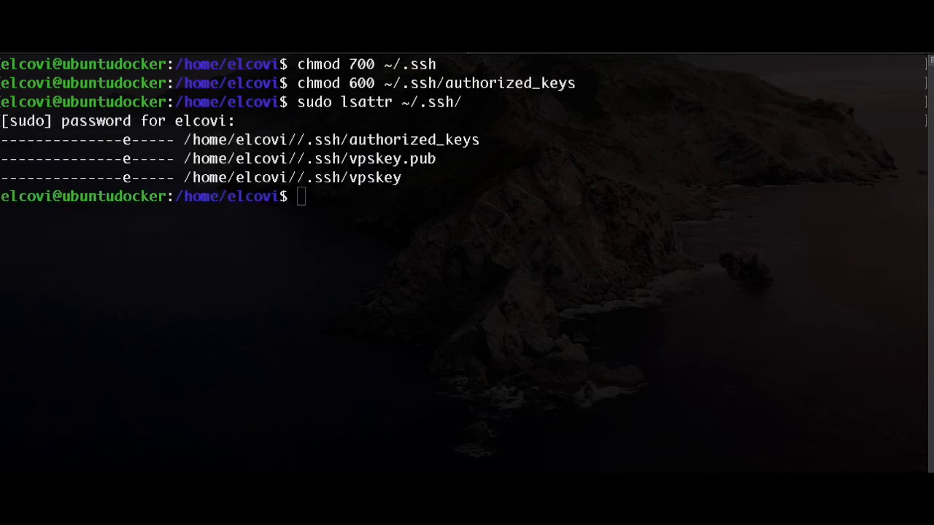
pyautogui.press('Return')
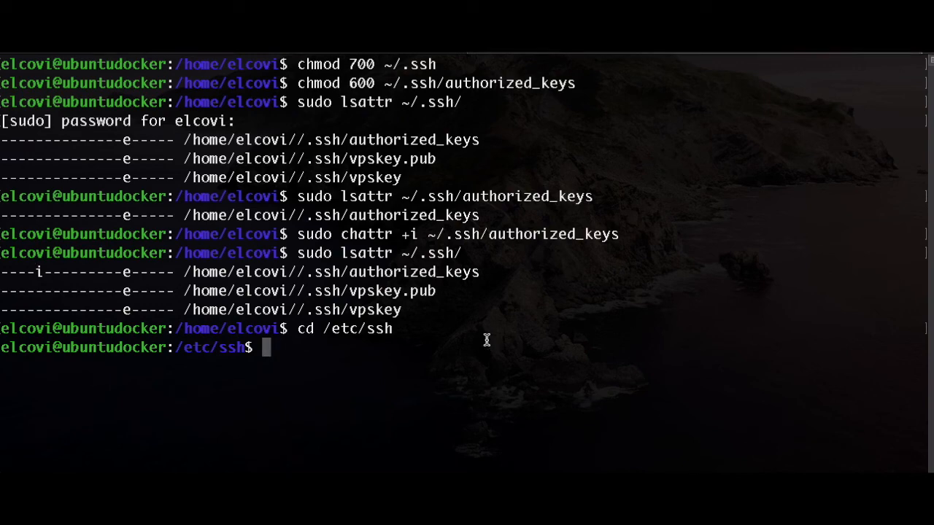
pyautogui.write('sudo nano sshd_config')
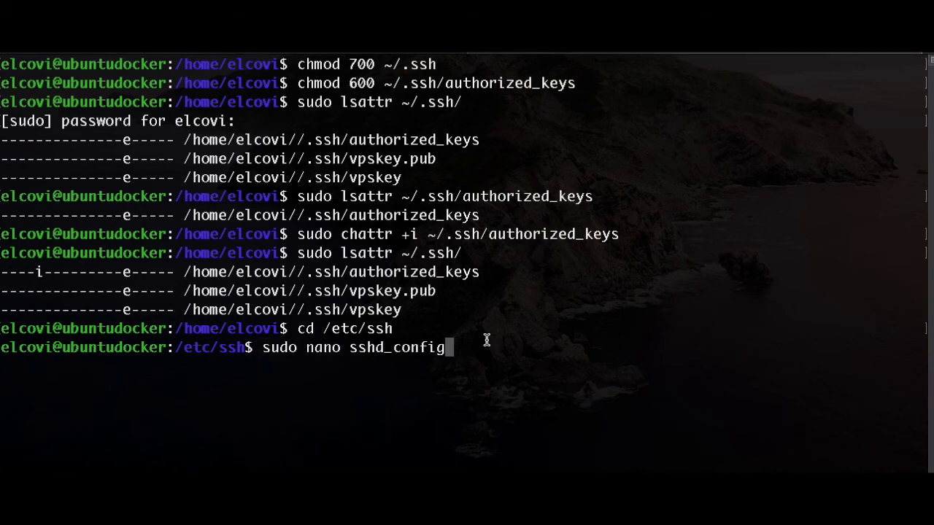
# Uncomment PasswordAuthentication in sshd_config, set to no, and save the file.
pyautogui.press('Return')
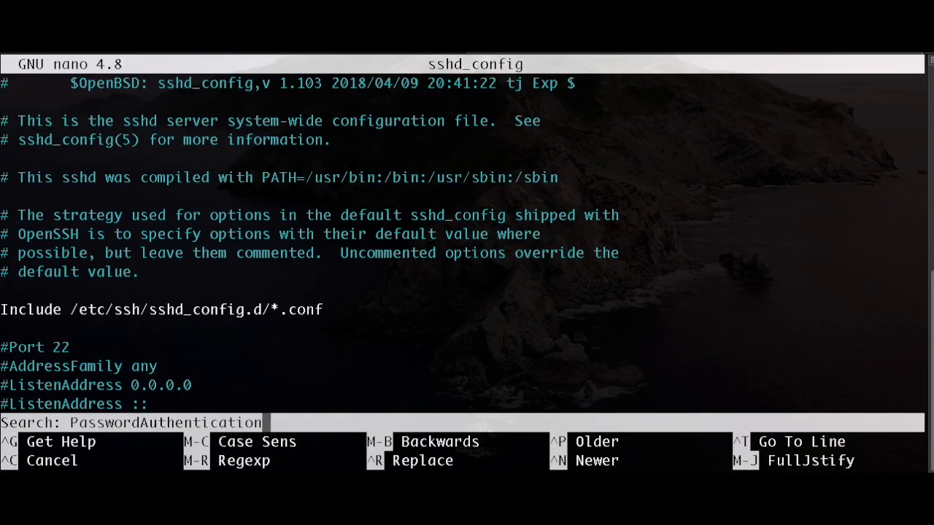
pyautogui.press('Return')
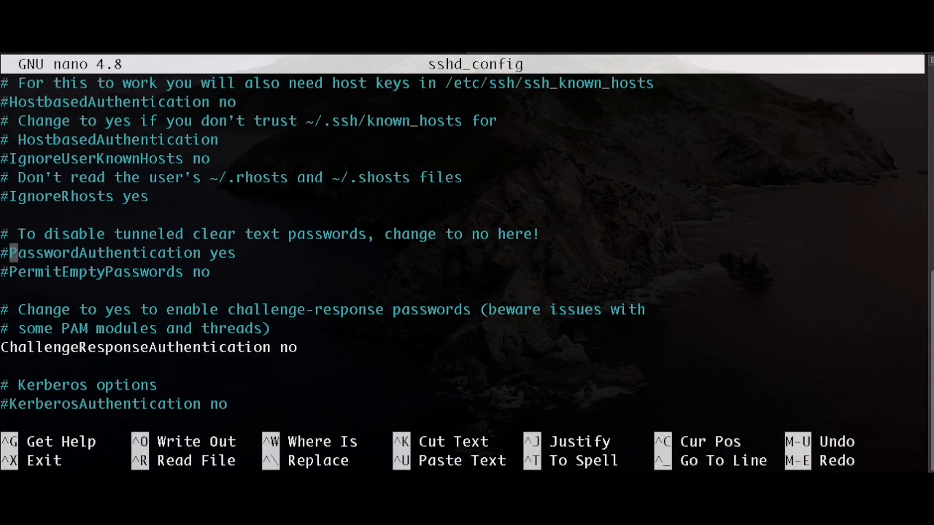
pyautogui.press('Delete')
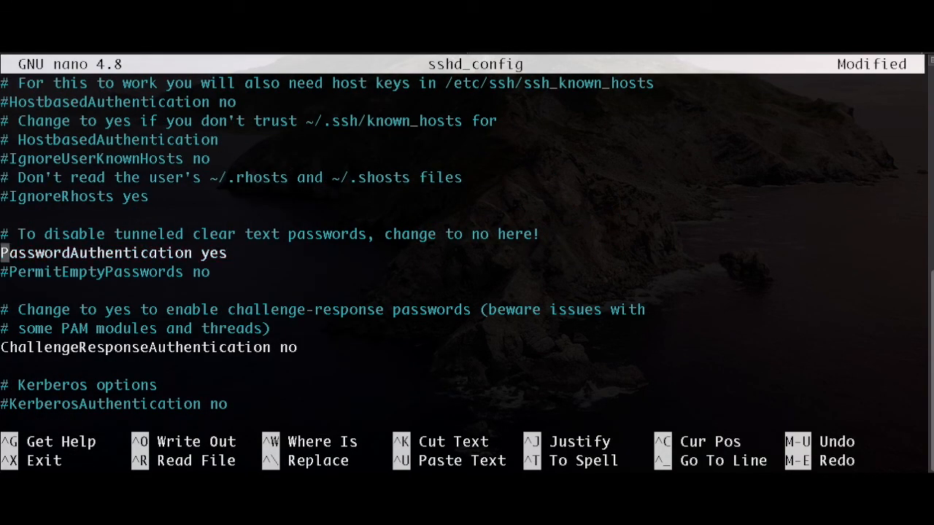
pyautogui.press('Ctrl+O')
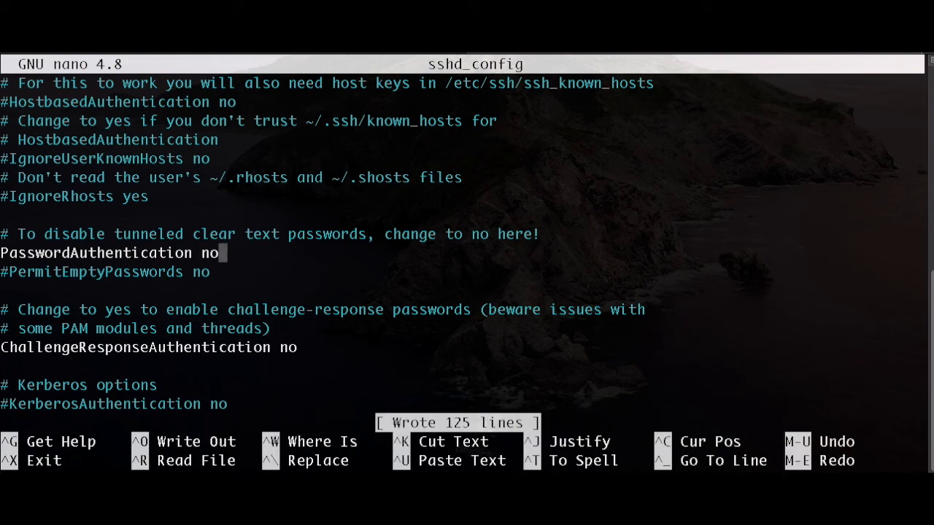
pyautogui.press('ctrl+x')
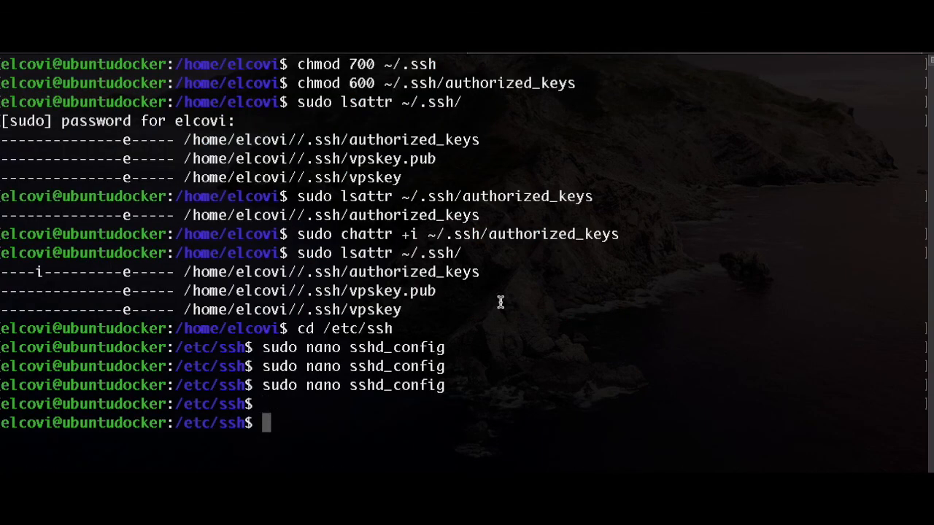
# Restart the sshd service to apply the change and type exit.
pyautogui.write('systemctl restart sshd')
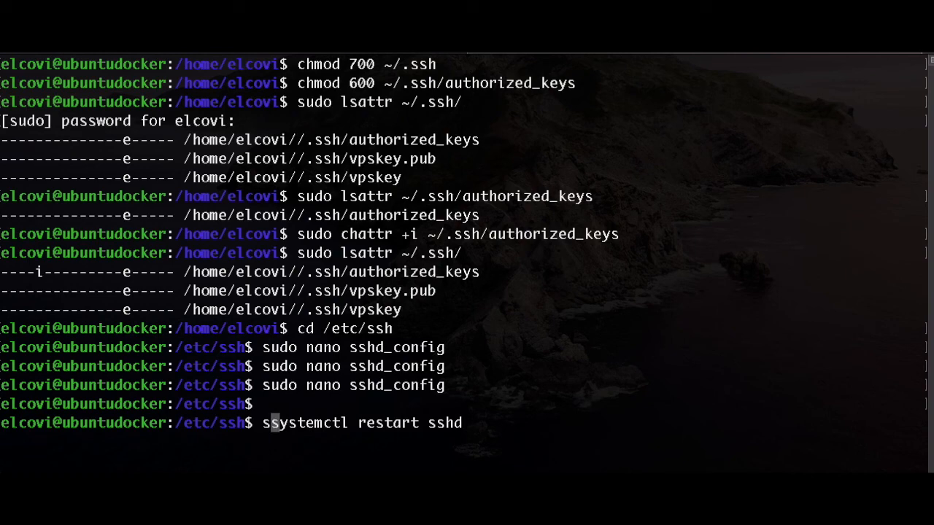
pyautogui.press('Return')
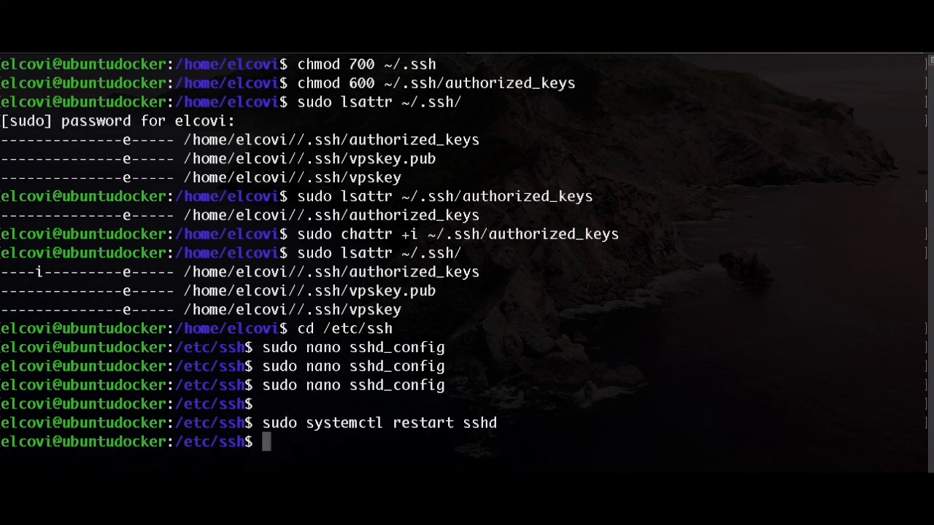
pyautogui.write('e')
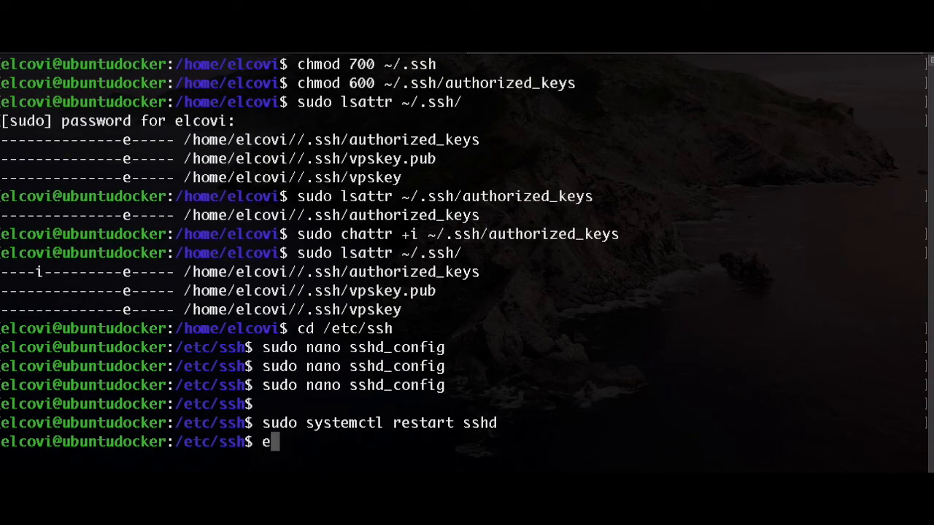
pyautogui.write('xit')
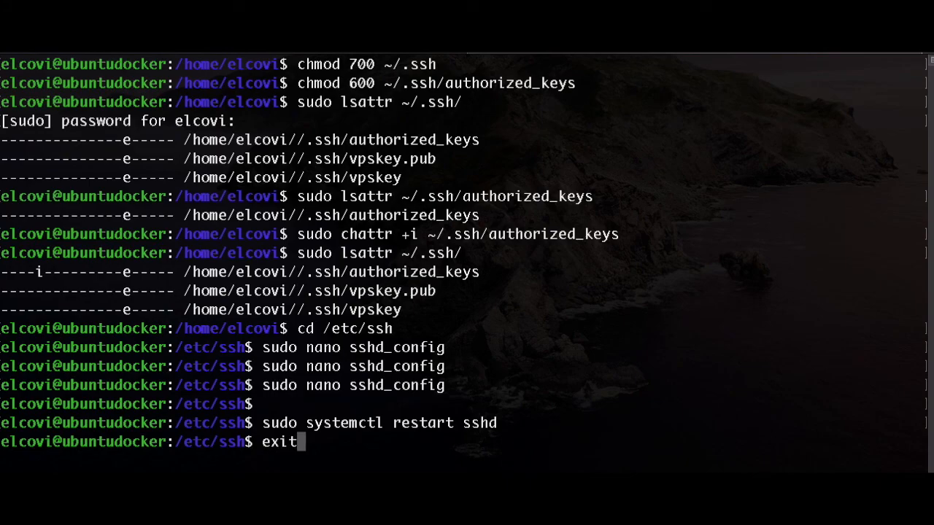
# Log out and confirm plain ssh as elcovi is refused with Permission denied (publickey).
pyautogui.press('Return')
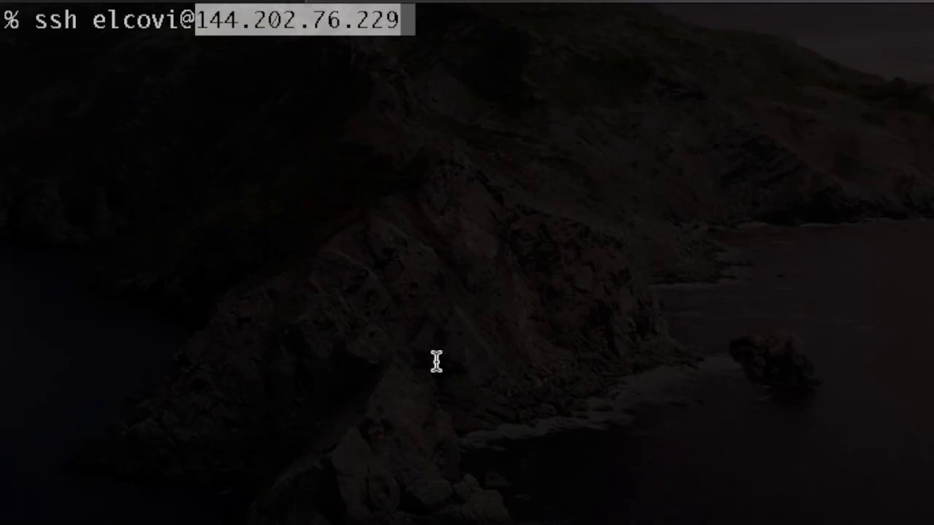
pyautogui.press('Return')
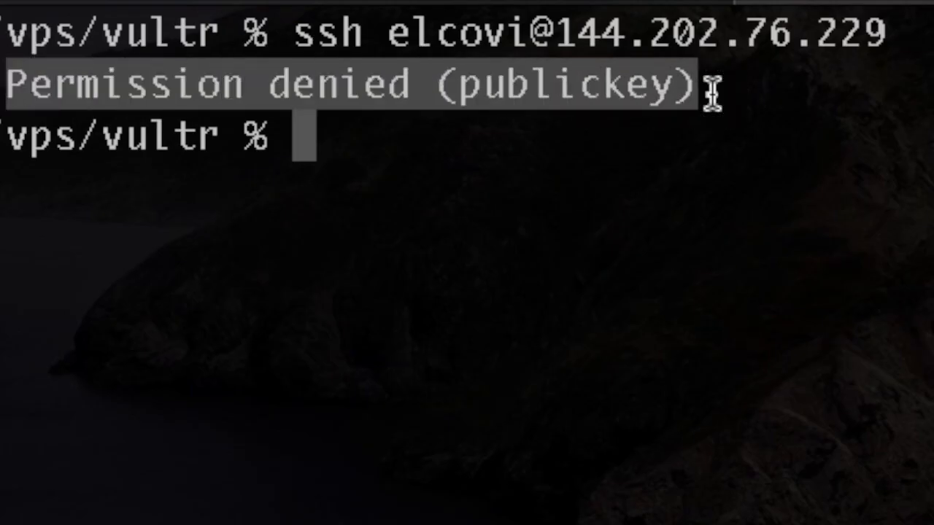
pyautogui.moveTo(478, 146)
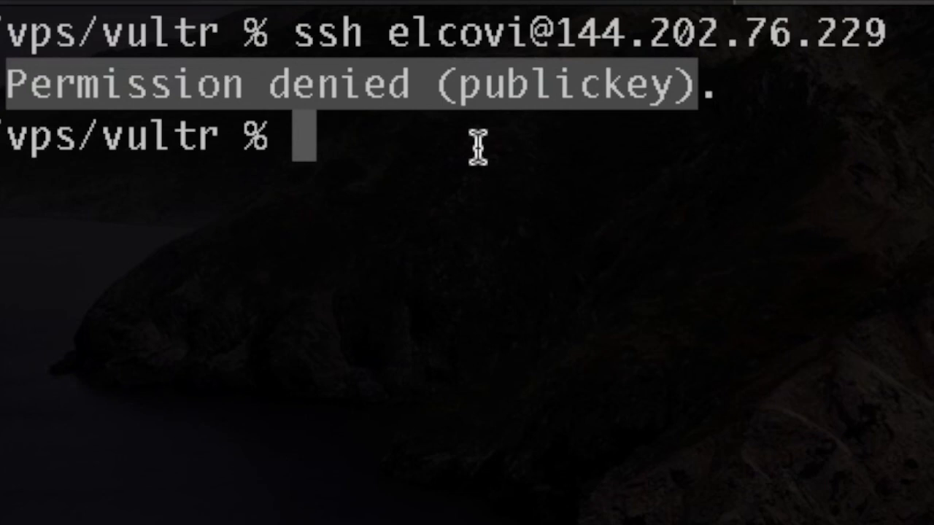
pyautogui.write('ls -lah')
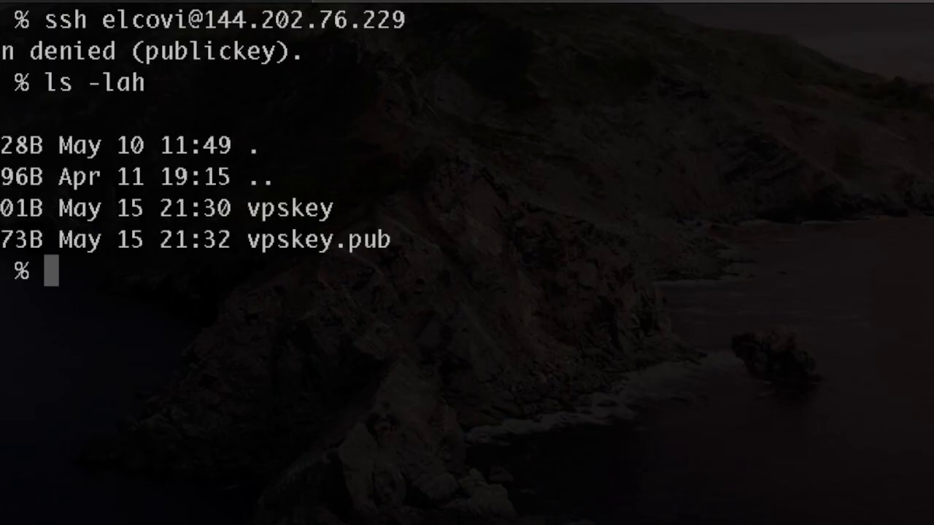
pyautogui.moveTo(183, 272)
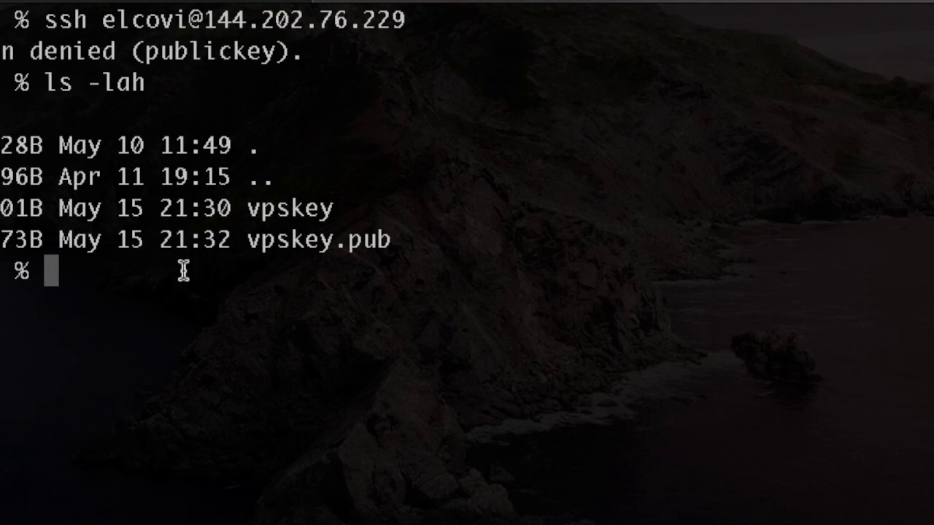
# Log into the server as elcovi using ssh -i vpskey and the key passphrase.
pyautogui.write('ssh')
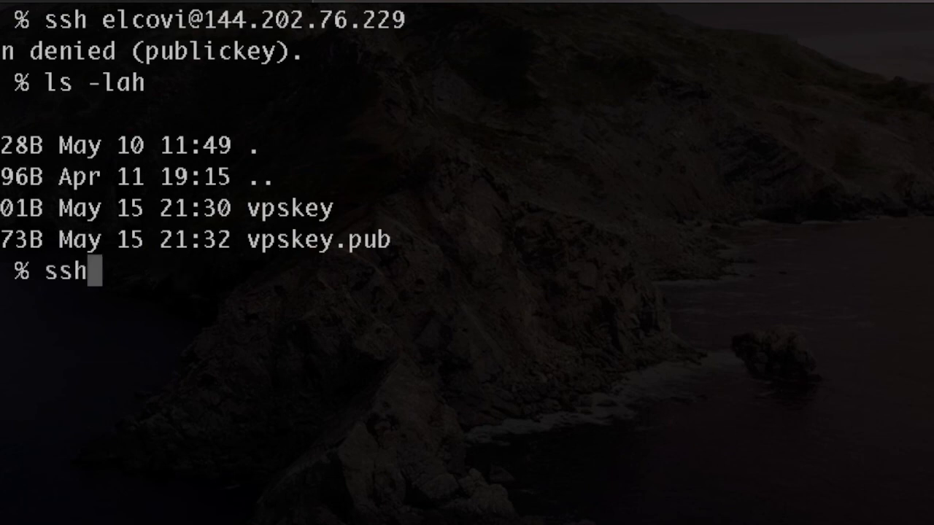
pyautogui.write('-i')
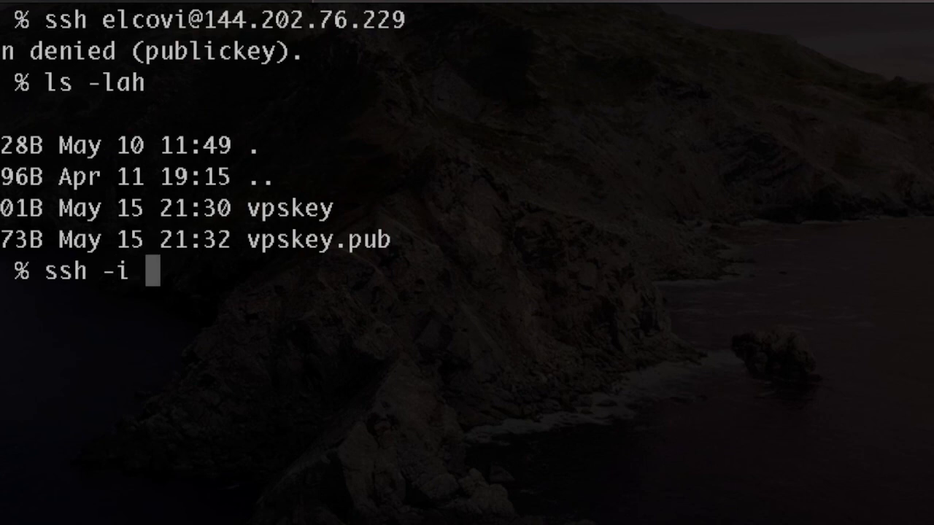
pyautogui.write('vpskey')
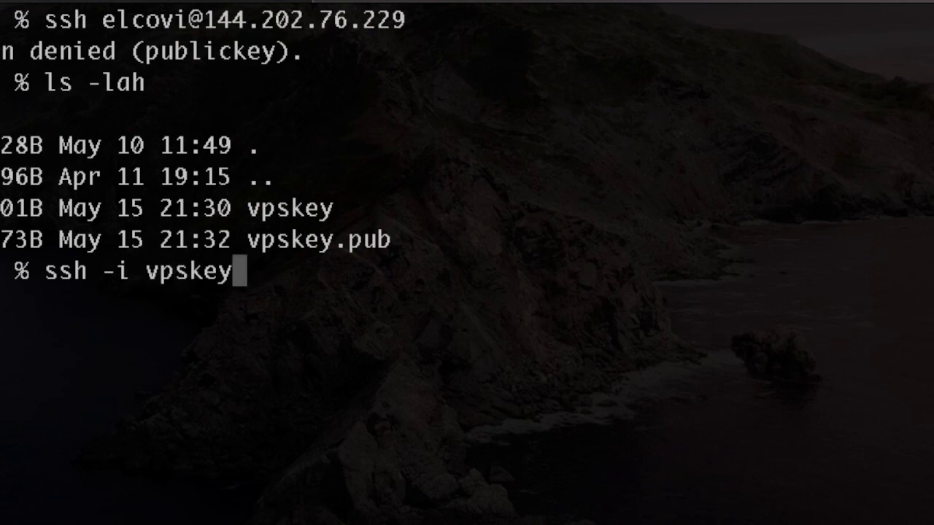
pyautogui.write('elcovi')
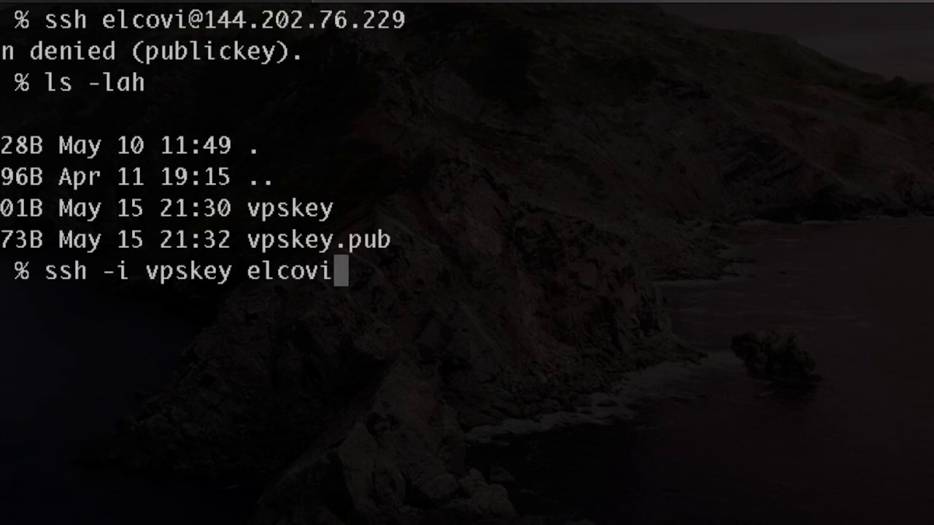
pyautogui.write('@144.202.76.229')
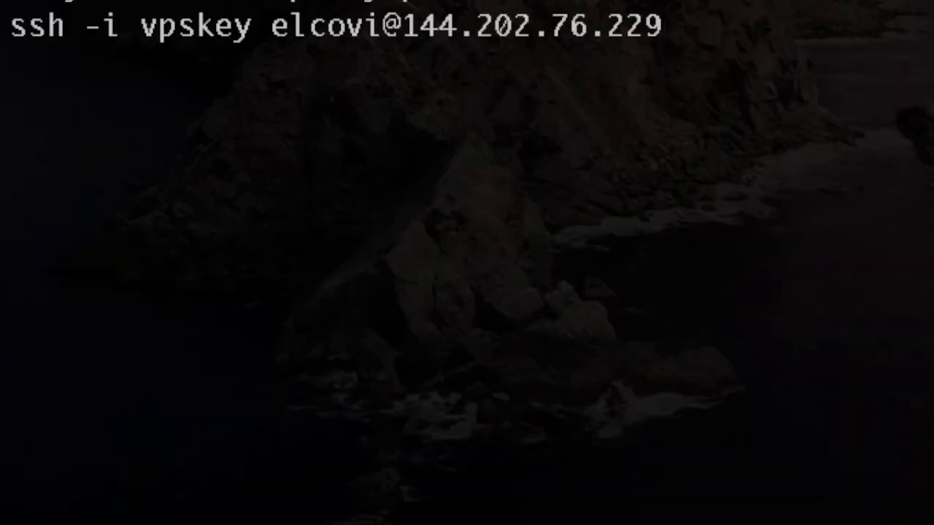
pyautogui.press('Return')
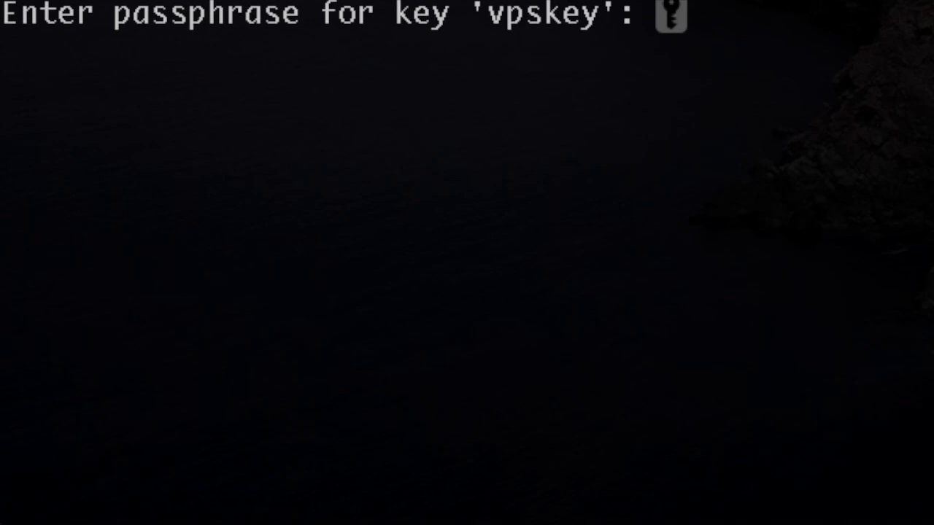
pyautogui.press('Return')
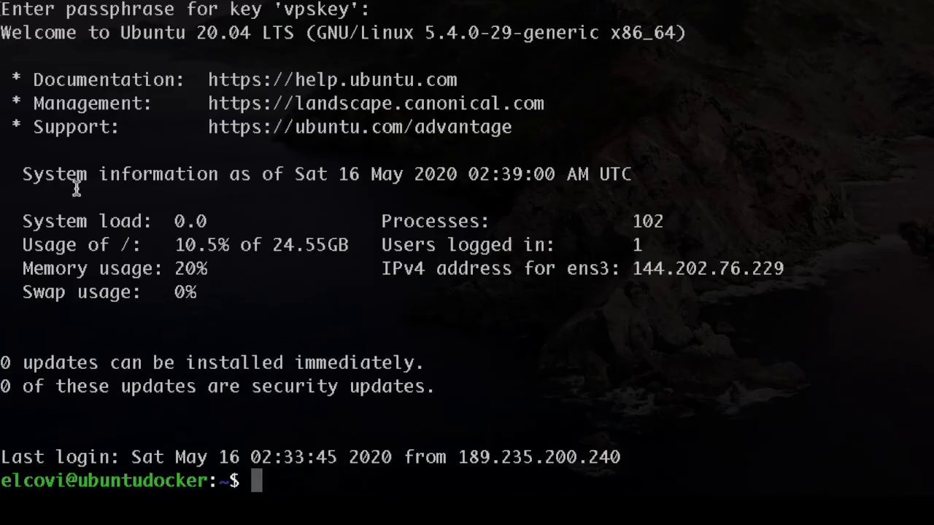
pyautogui.moveTo(481, 284)
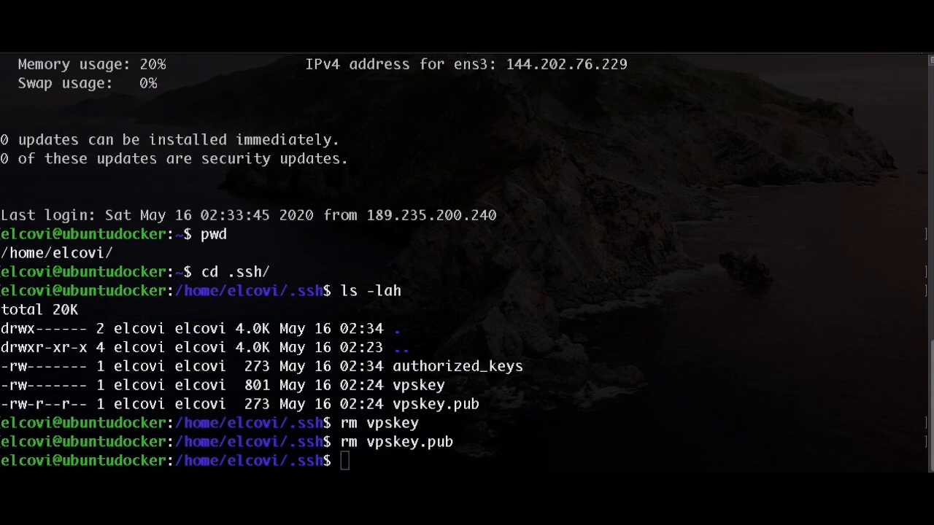
pyautogui.moveTo(312, 365)
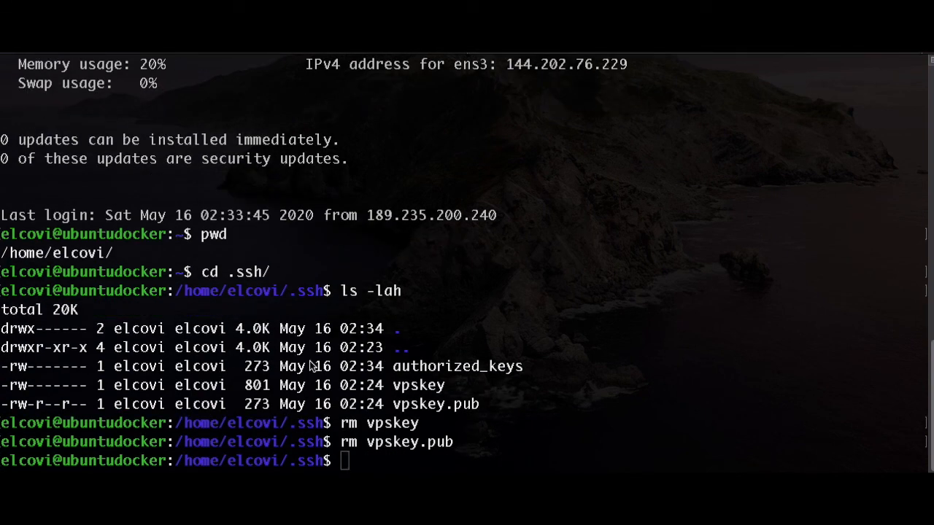
# Verify .ssh holds only authorized_keys, then reconnect with the vpskey passphrase.
pyautogui.write('ls -lah')
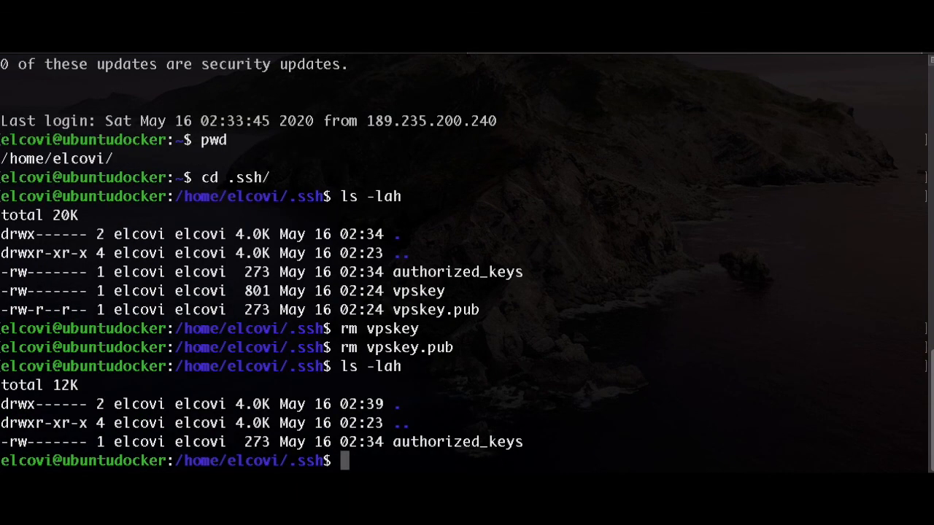
pyautogui.write('exit')
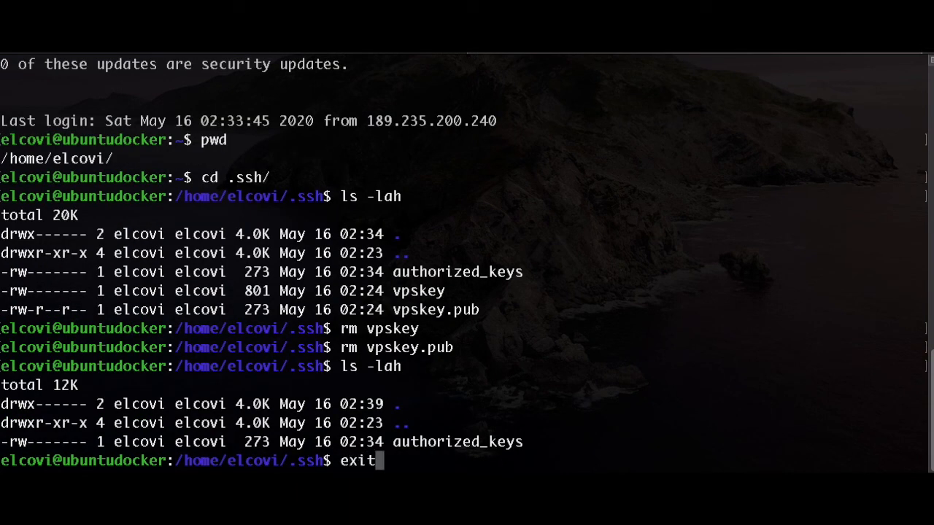
pyautogui.press('Return')
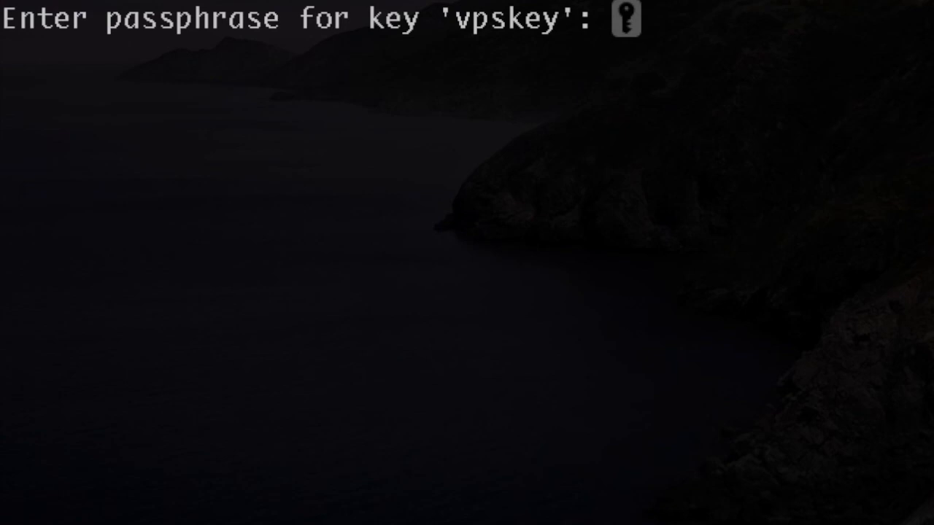
pyautogui.press('Return')
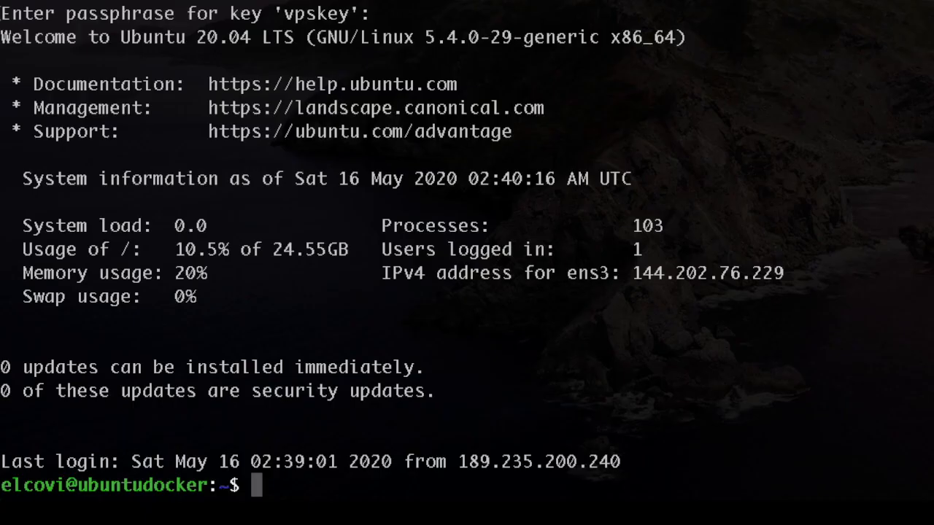